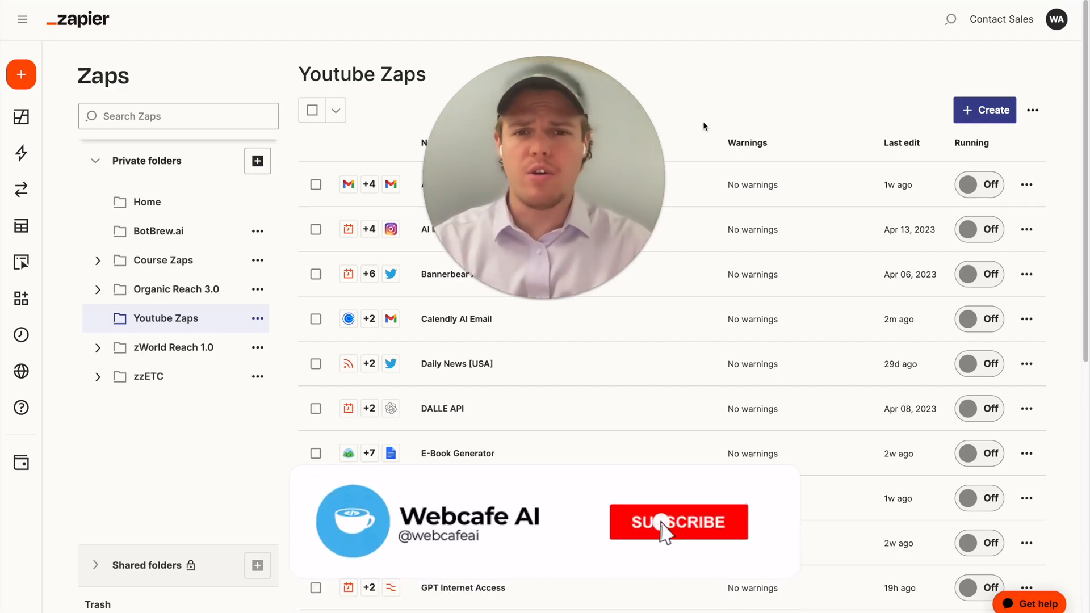
Create a new Zap from the Youtube Zaps folder.
left_click(669, 530)
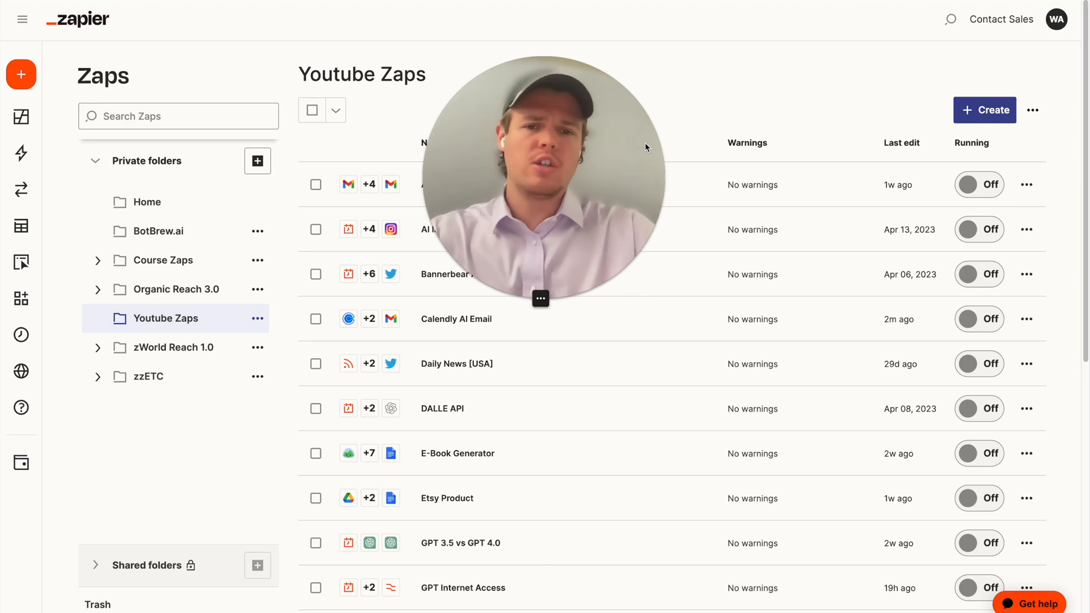
left_click(985, 110)
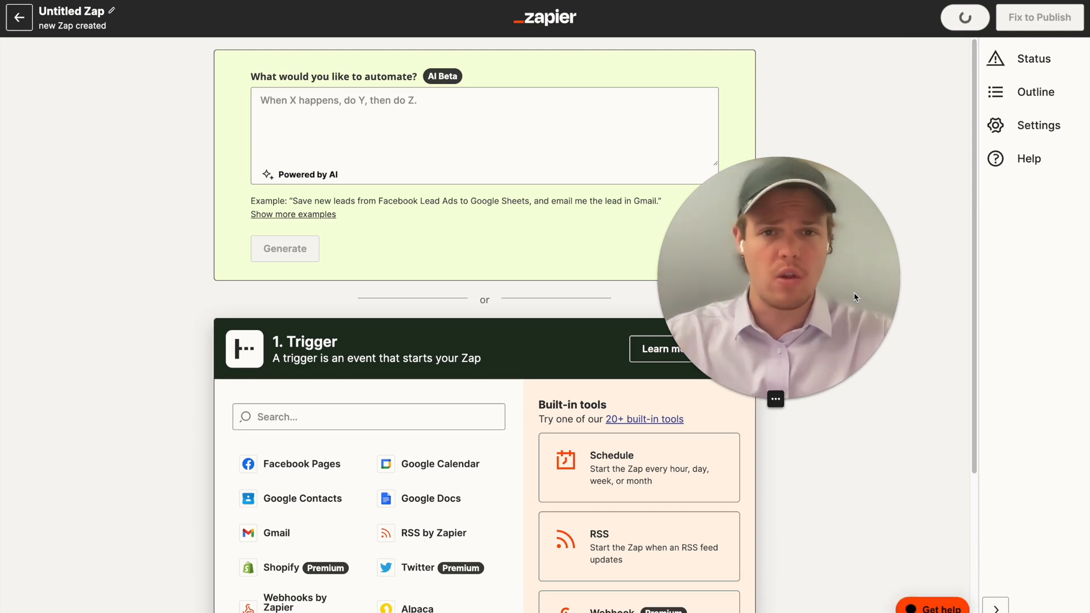
left_click(965, 17)
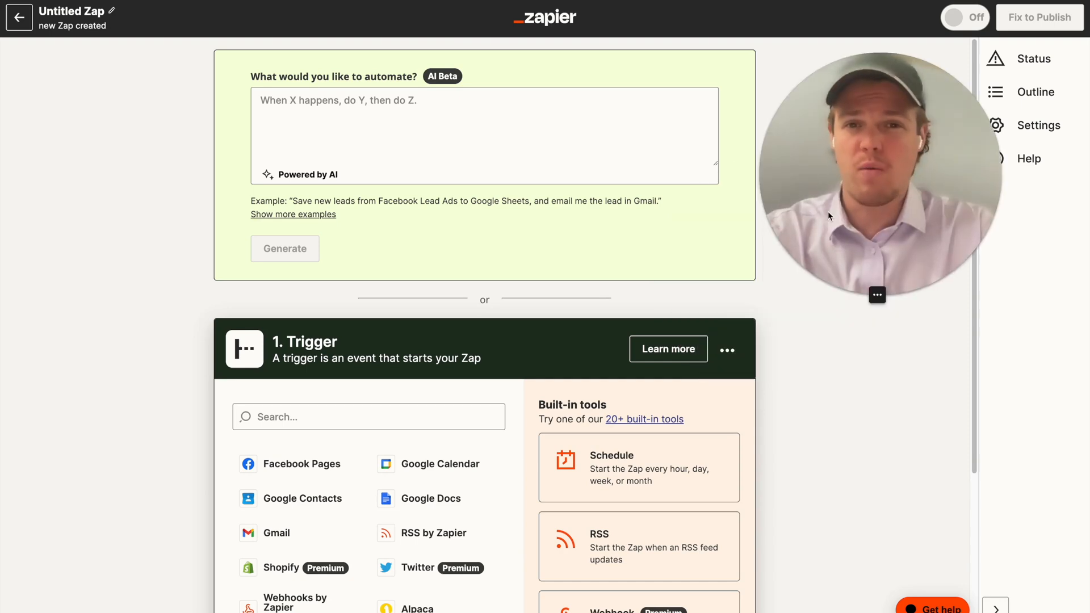
mouse_move(551, 119)
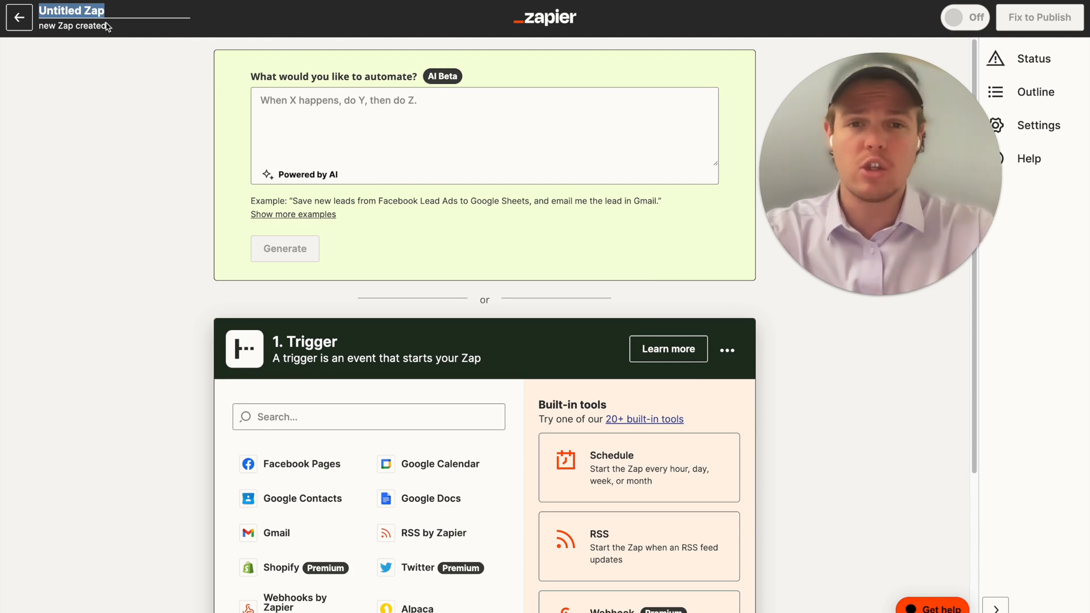
Name the Zap 'New Follow Twitter [Data]', use the New Follower of Me event, and test it.
type("New Follow Twitter [Data")
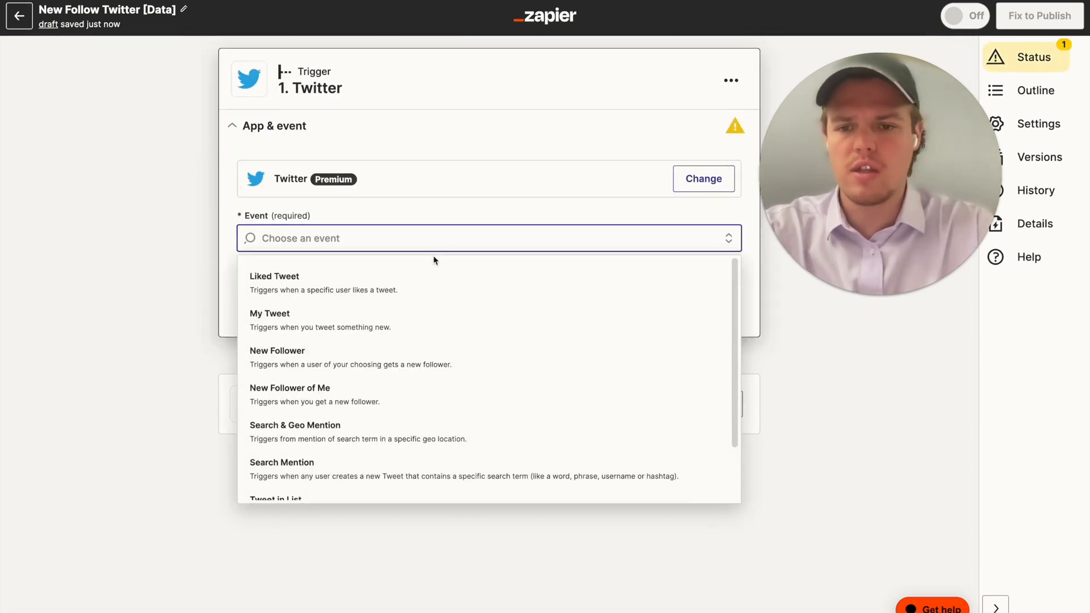
left_click(290, 388)
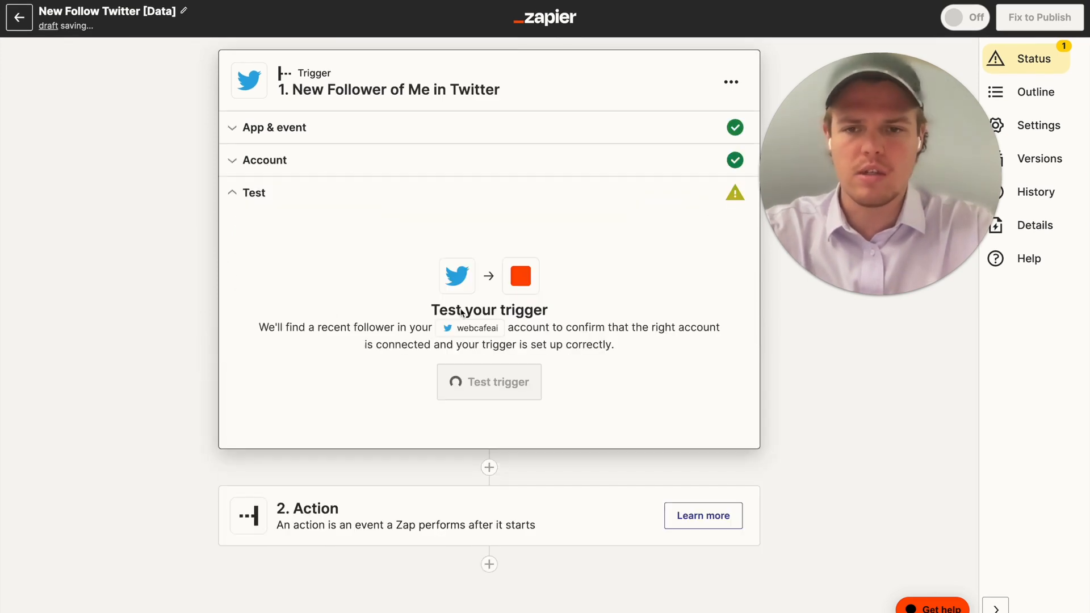
left_click(489, 382)
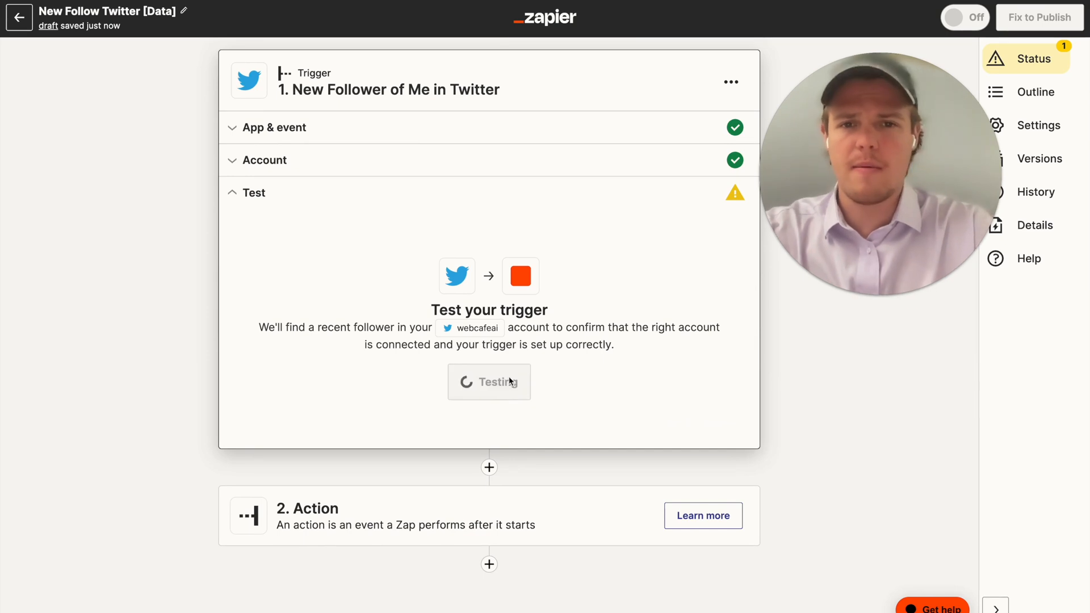
left_click(489, 382)
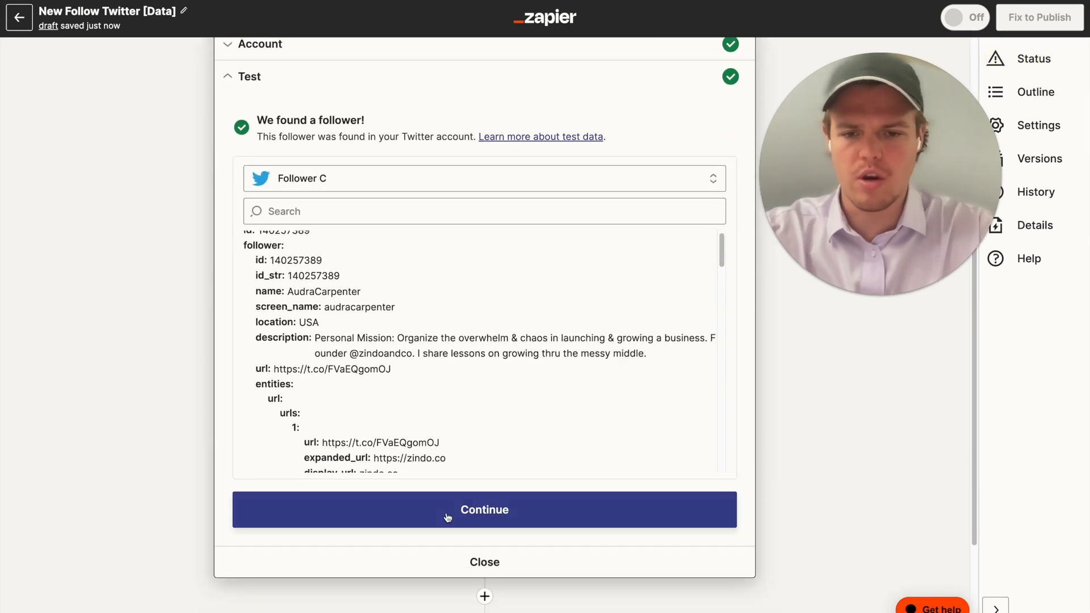
Accept the test follower and add a ChatGPT Conversation action as step two.
left_click(484, 510)
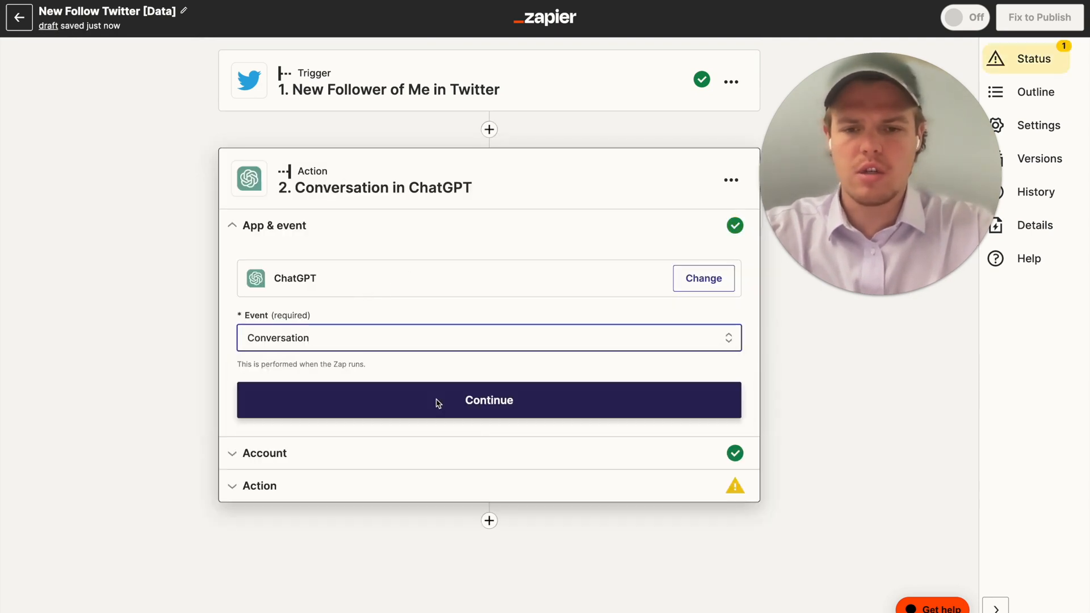
left_click(488, 400)
type("Context:")
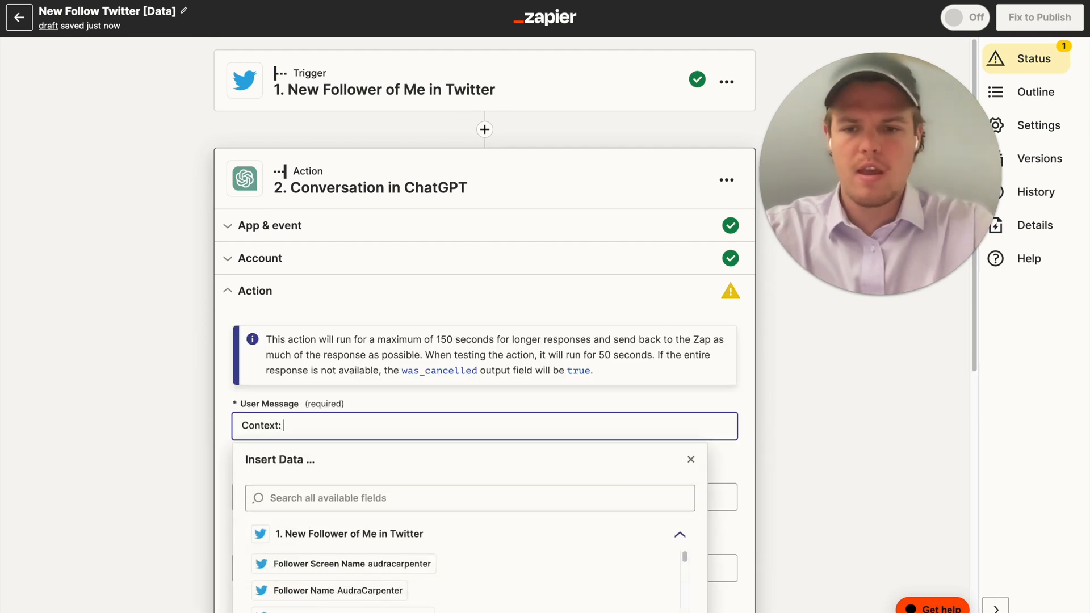
Write the prompt context: a new follower of the AI automation agency's Twitter.
type("This is a new follower to wb")
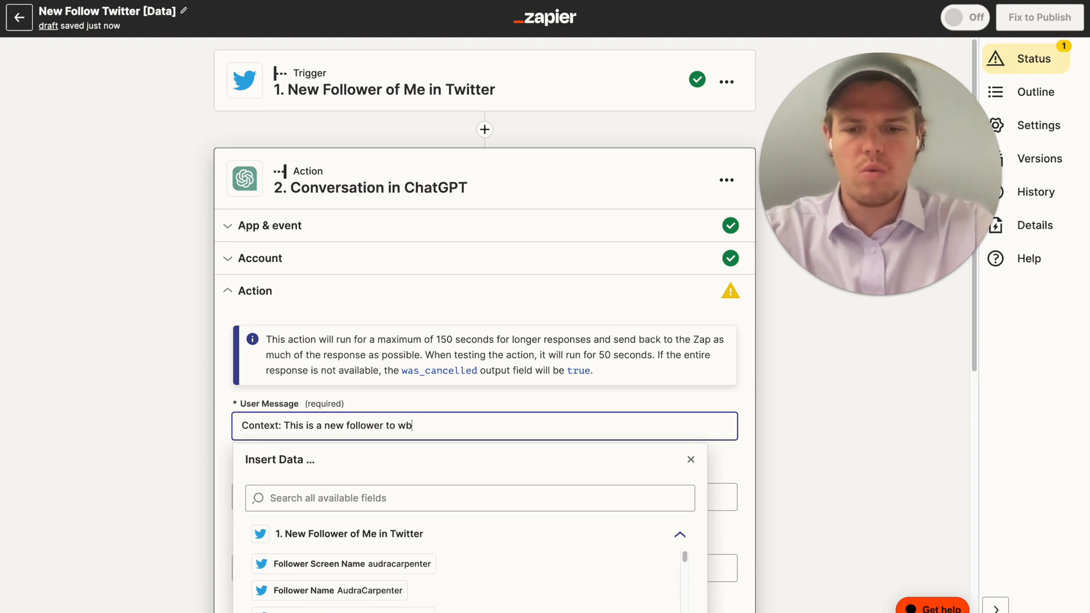
type("ebcafe a")
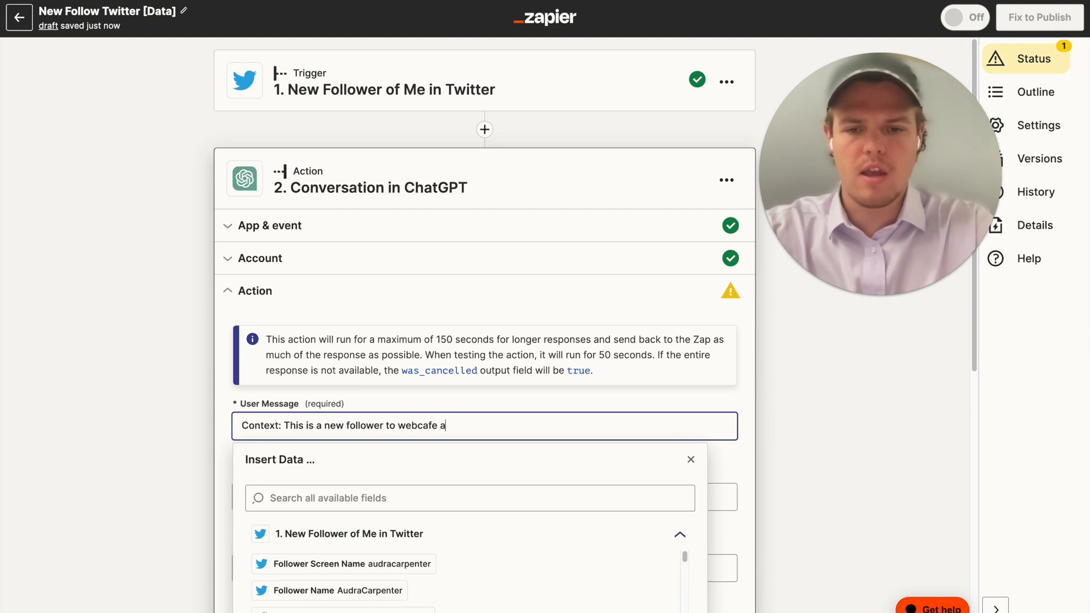
type("i")
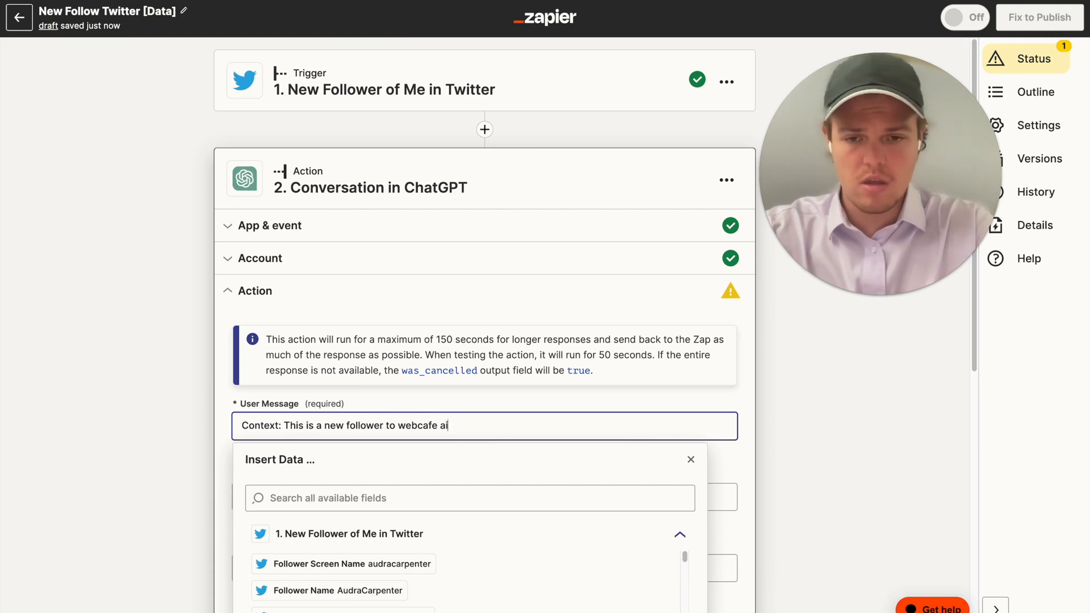
type("twitter,")
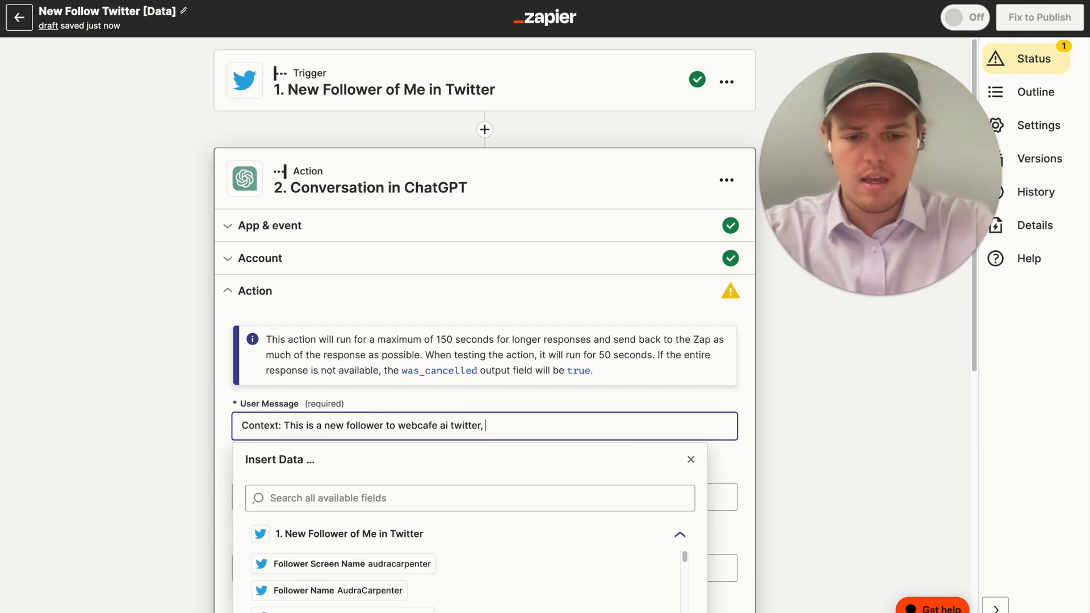
type("an ai automatio")
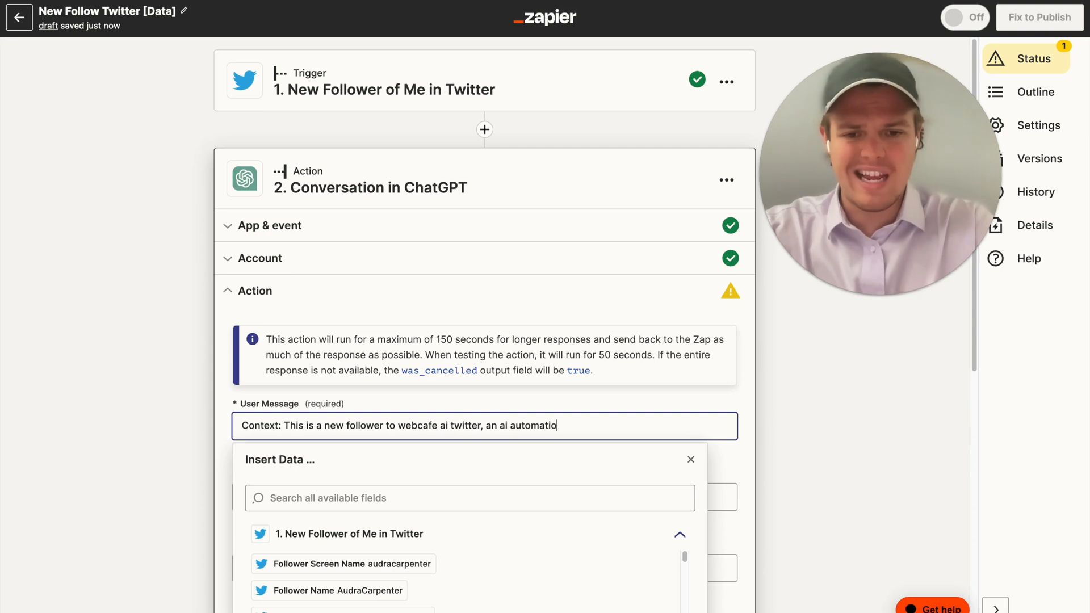
type("n agency")
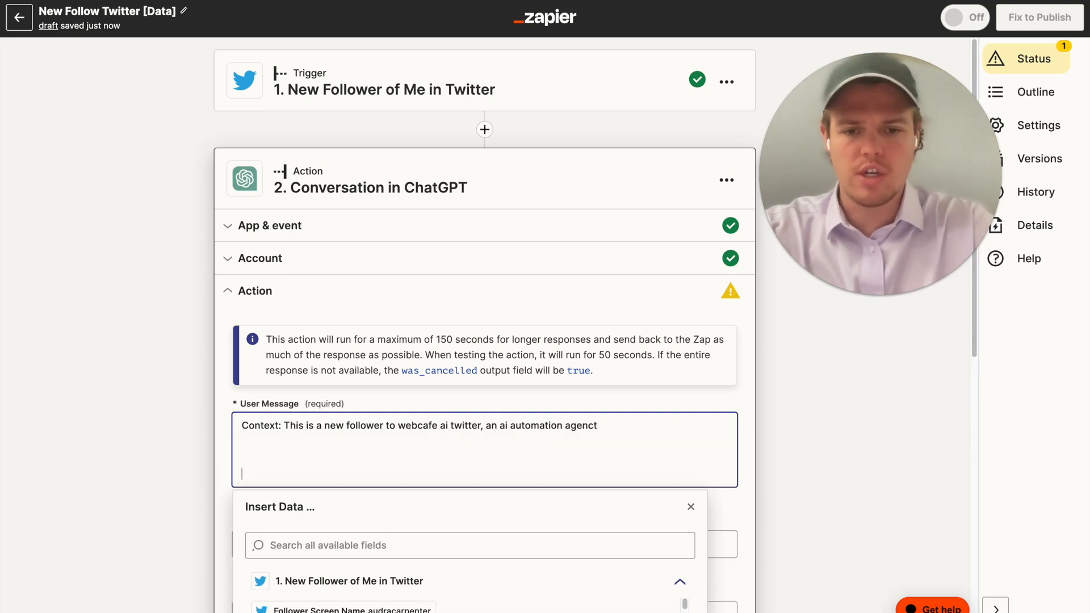
scroll("down", 3)
type("Follower Name")
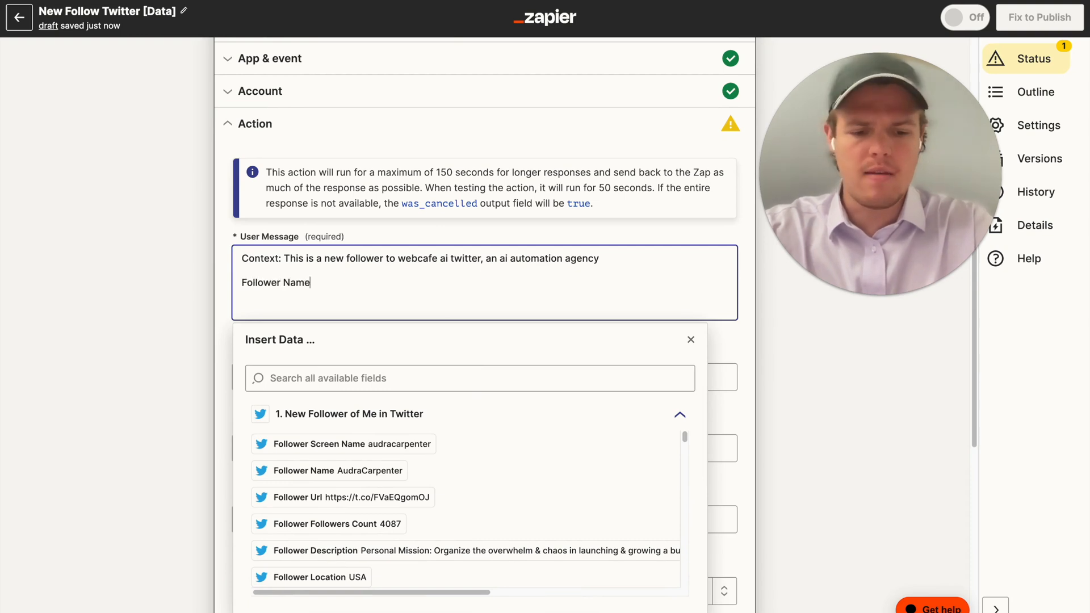
Insert the follower's name, description and screen name, and request a professional welcome tweet.
left_click(329, 471)
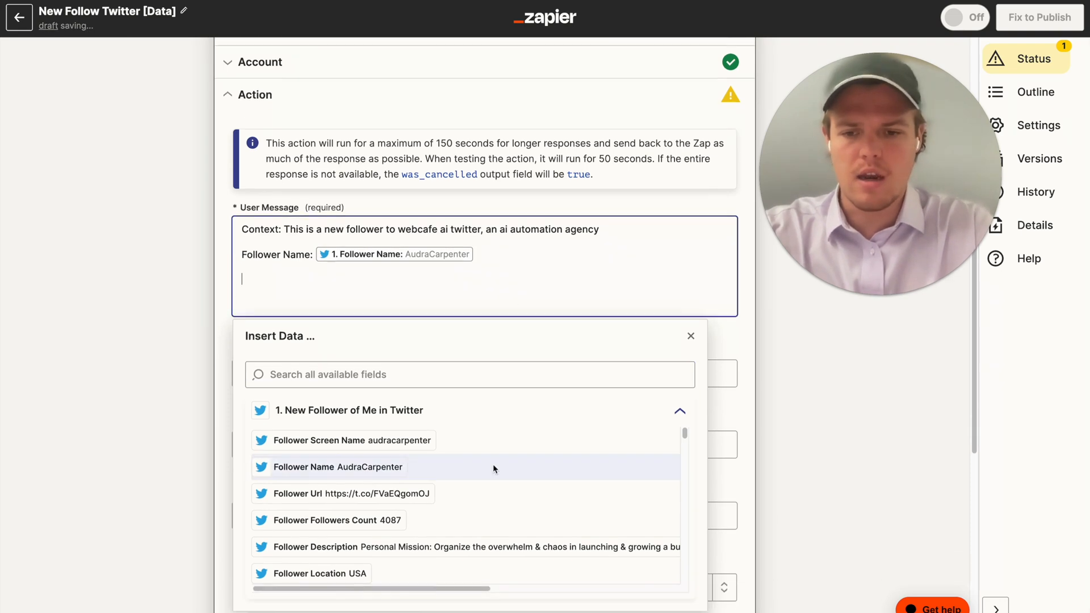
type("Follower Description: 1. Follower Description: Personal Missio...e messy middle.")
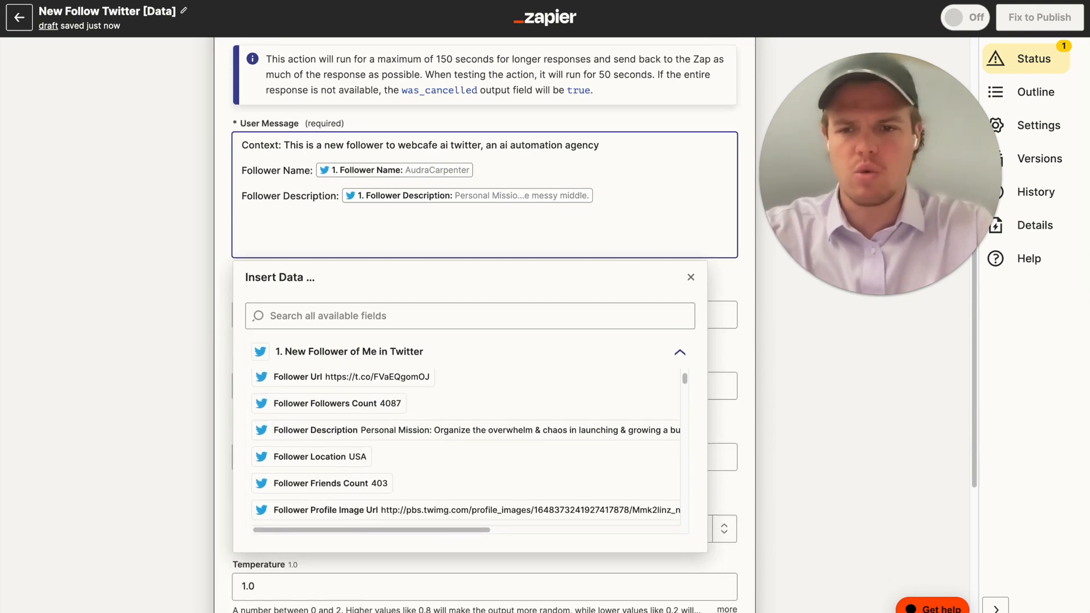
type("Generate")
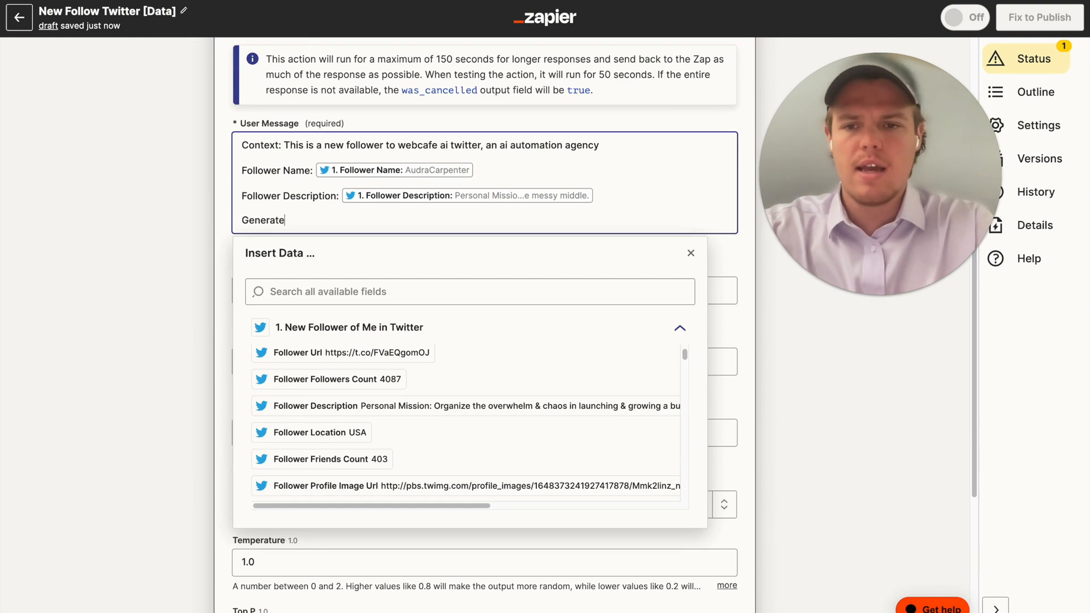
type("a welcome tweet to this fo")
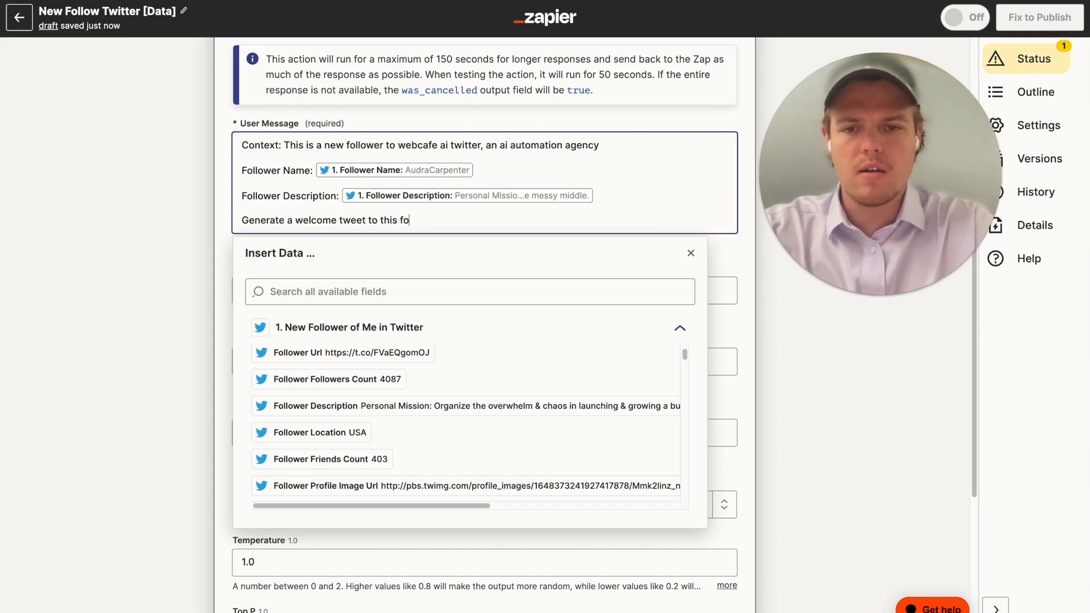
type("llower, user")
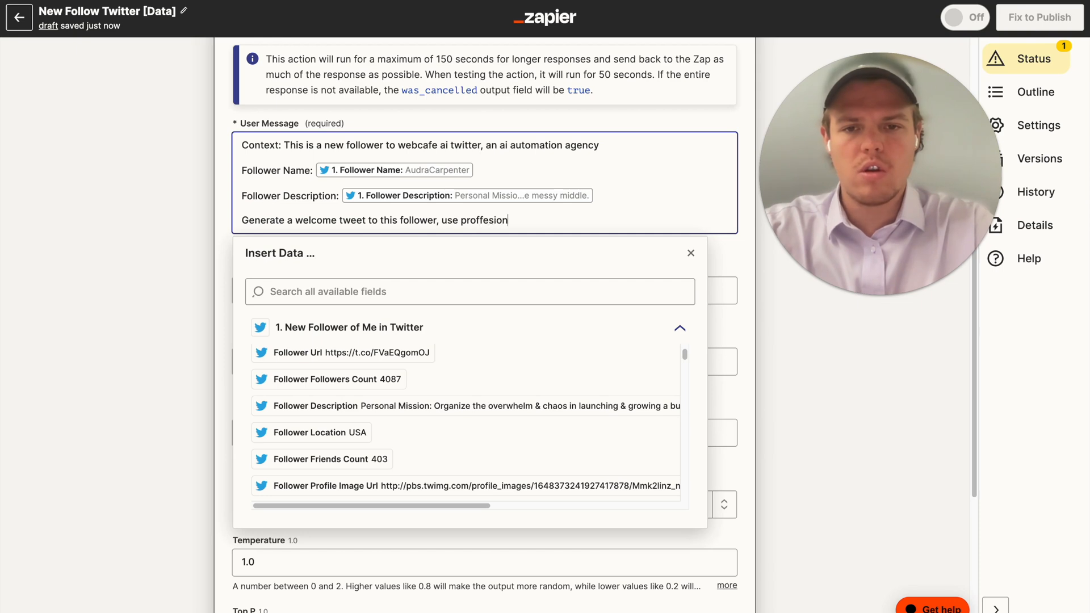
type("al tone")
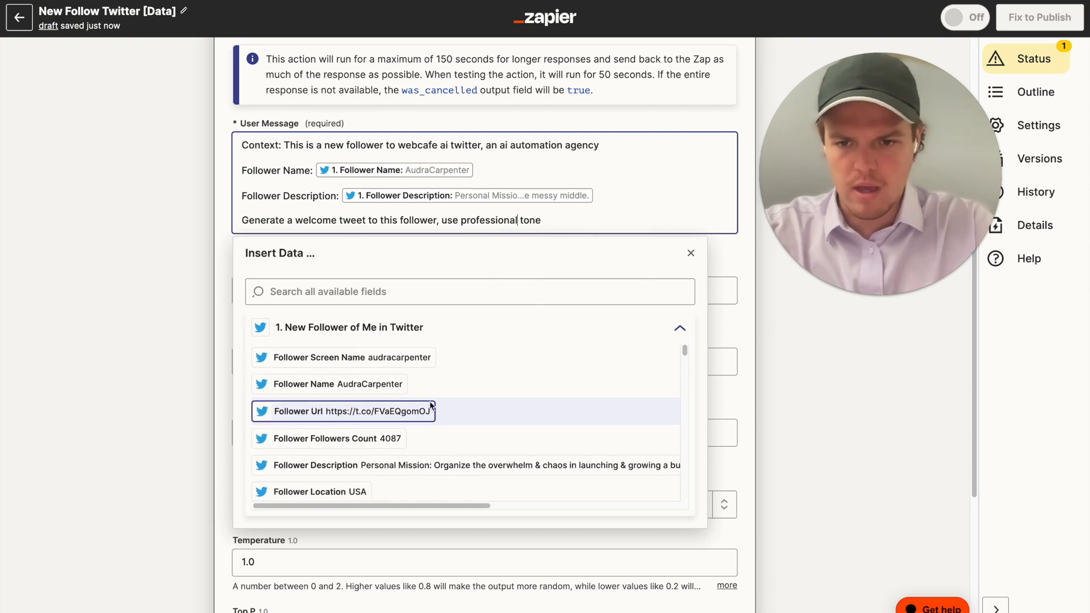
scroll("down", 3)
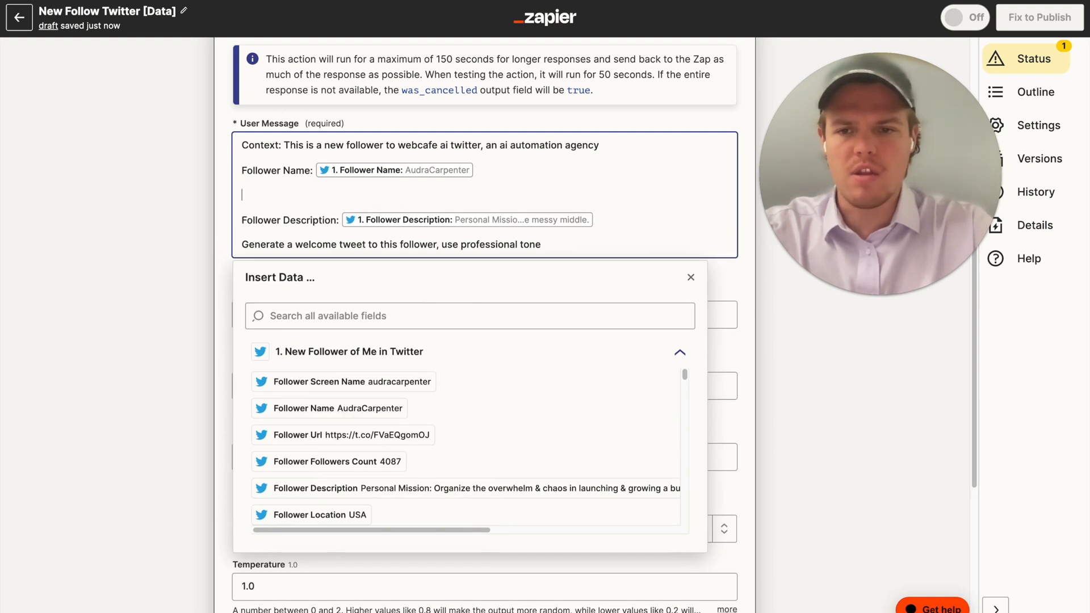
type("Followers @:")
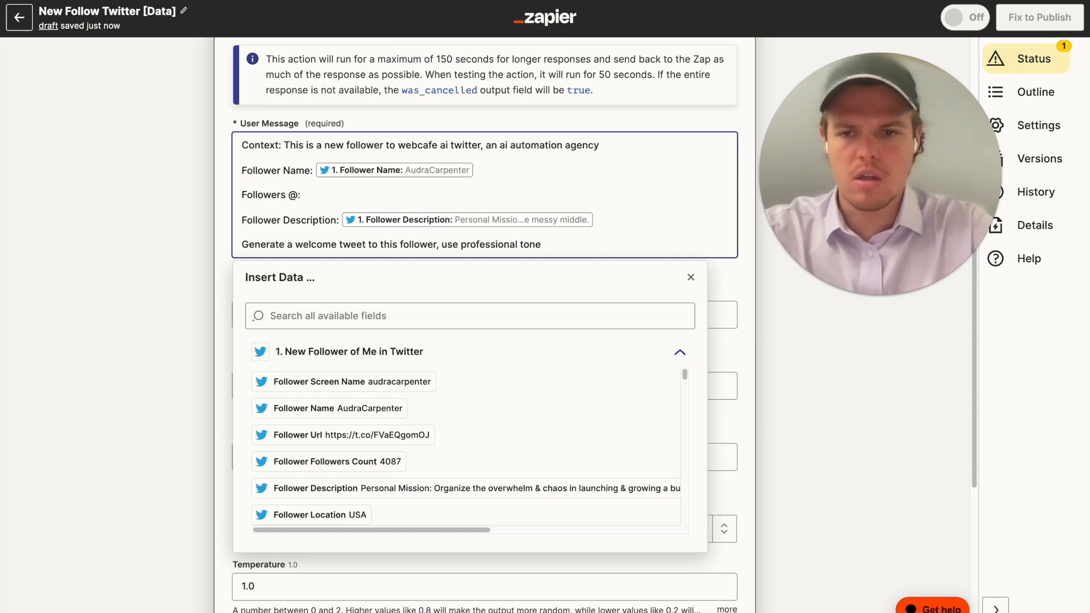
left_click(343, 382)
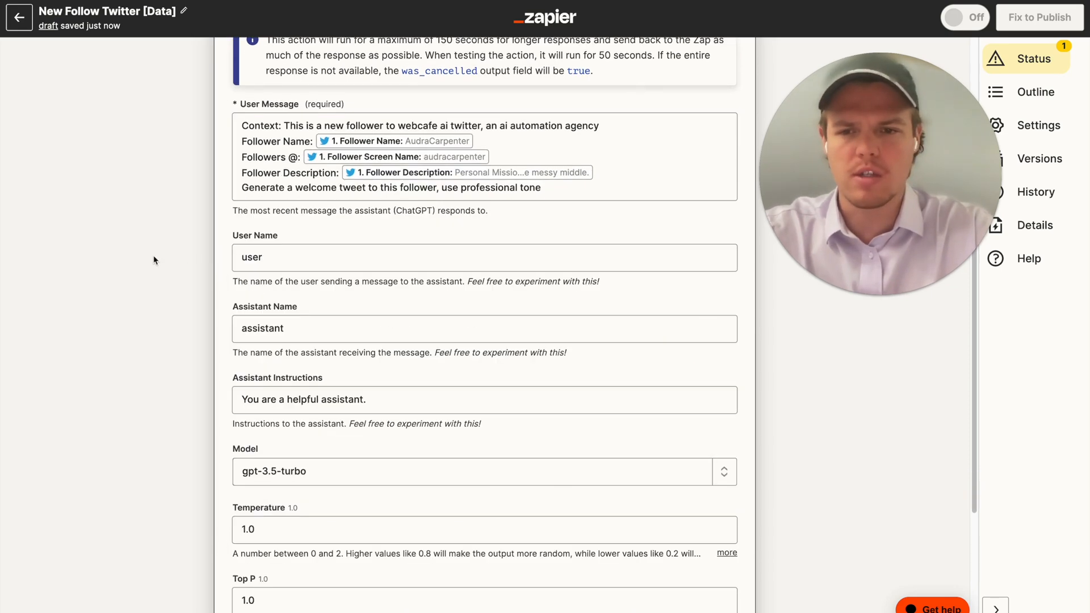
Set the ChatGPT model to gpt-4 and the memory key to 'twitwelcome'.
scroll("down", 3)
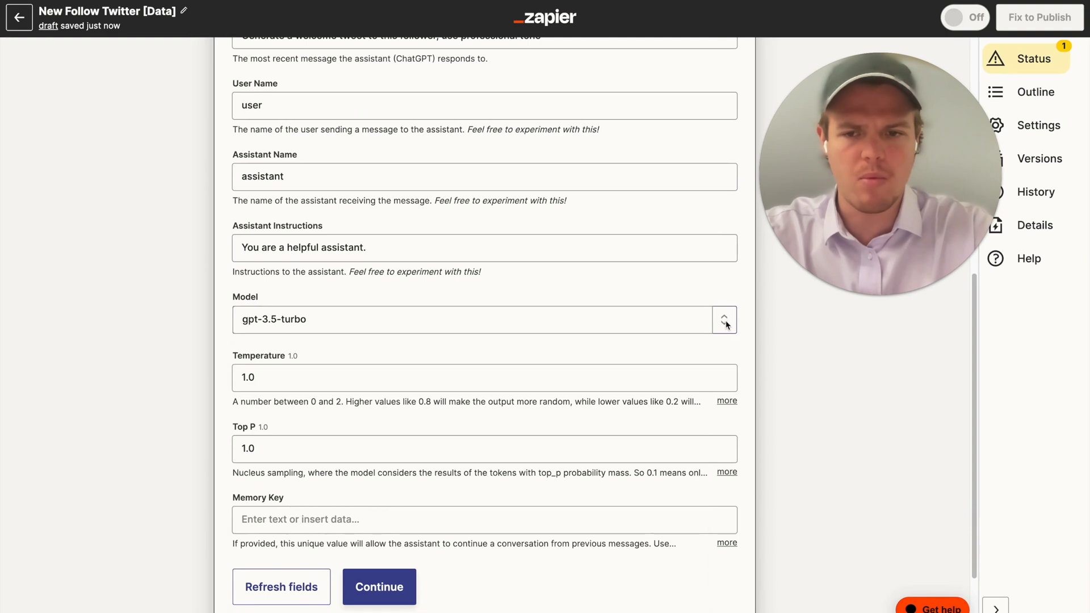
left_click(724, 319)
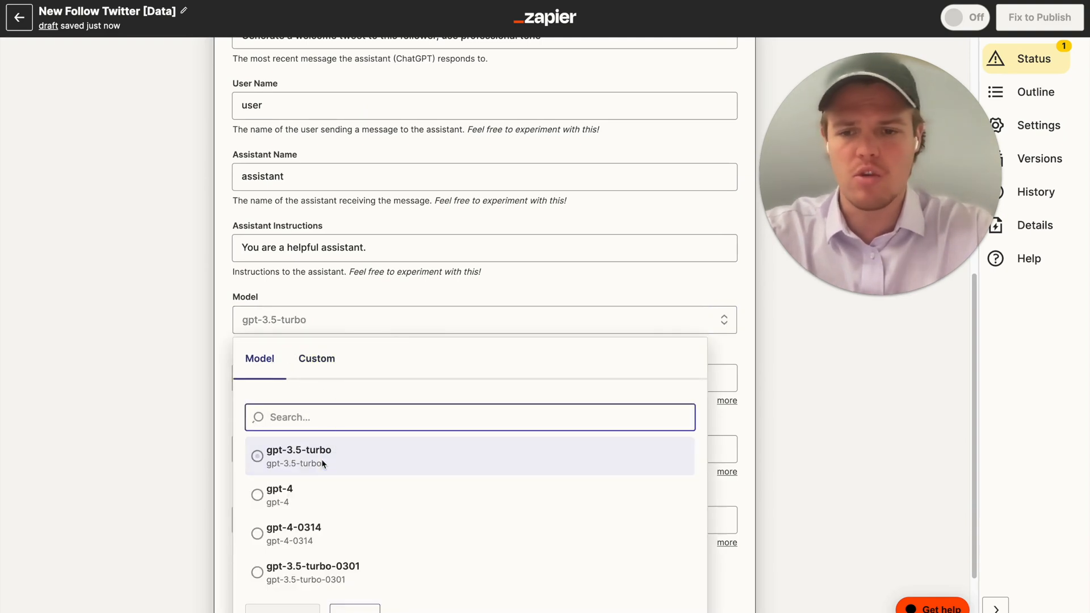
left_click(281, 495)
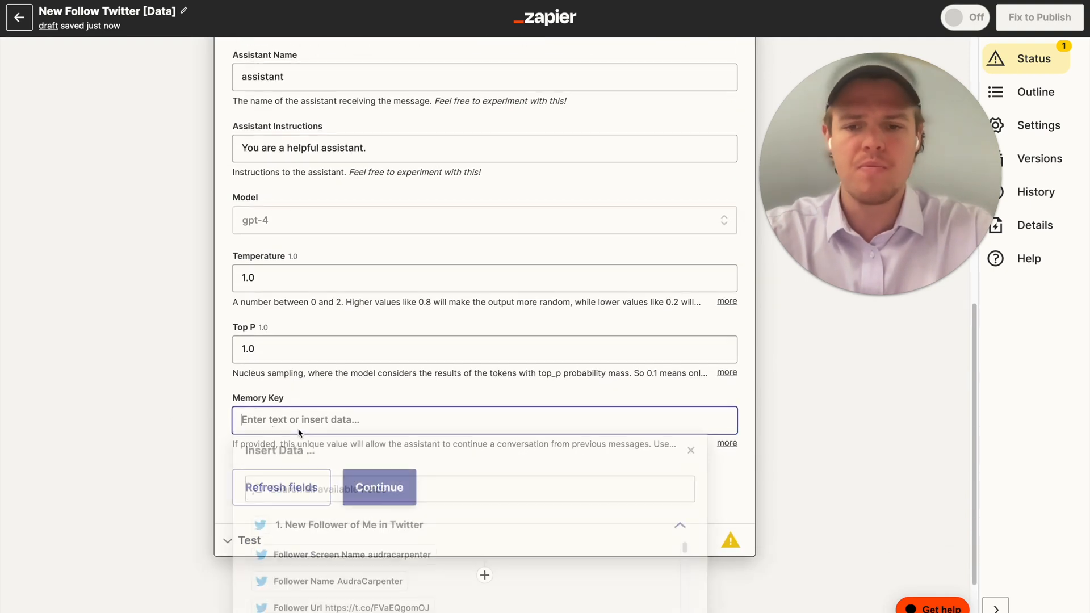
type("twitwelcome")
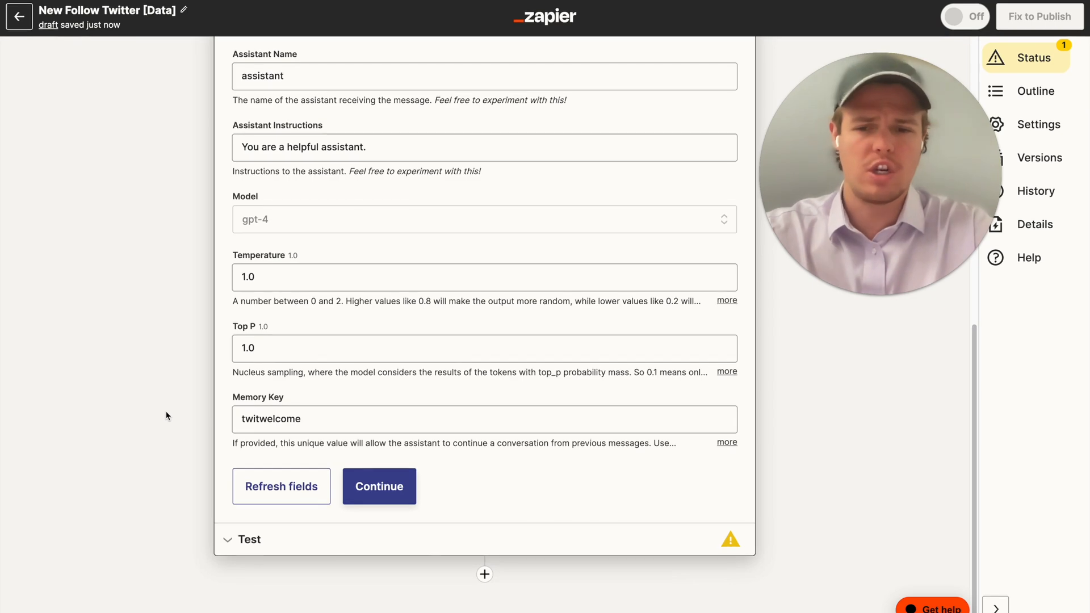
left_click(379, 486)
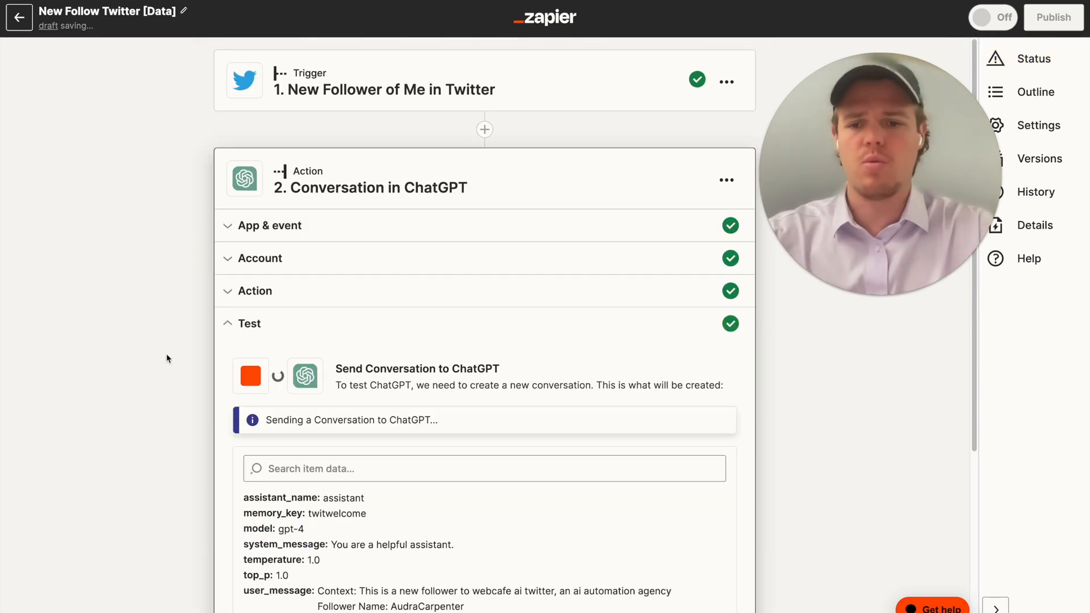
scroll("down", 3)
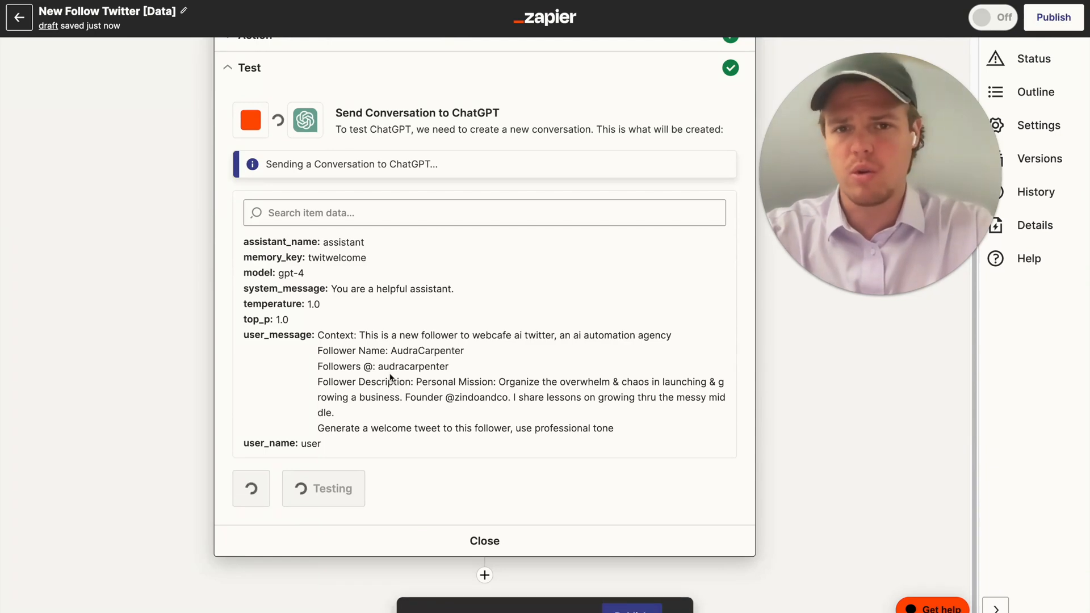
left_click(324, 489)
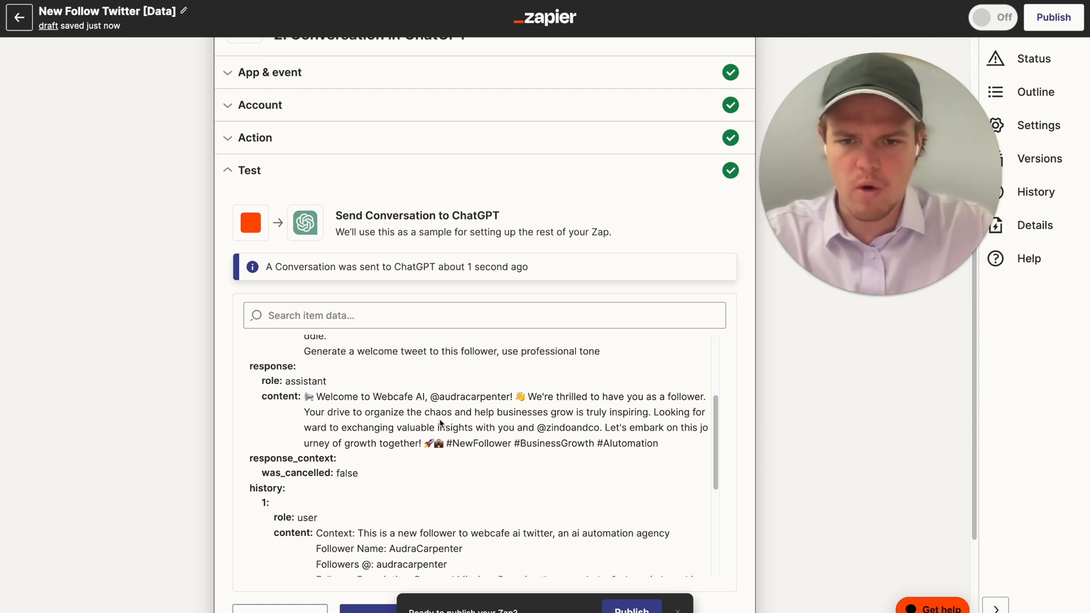
mouse_move(593, 418)
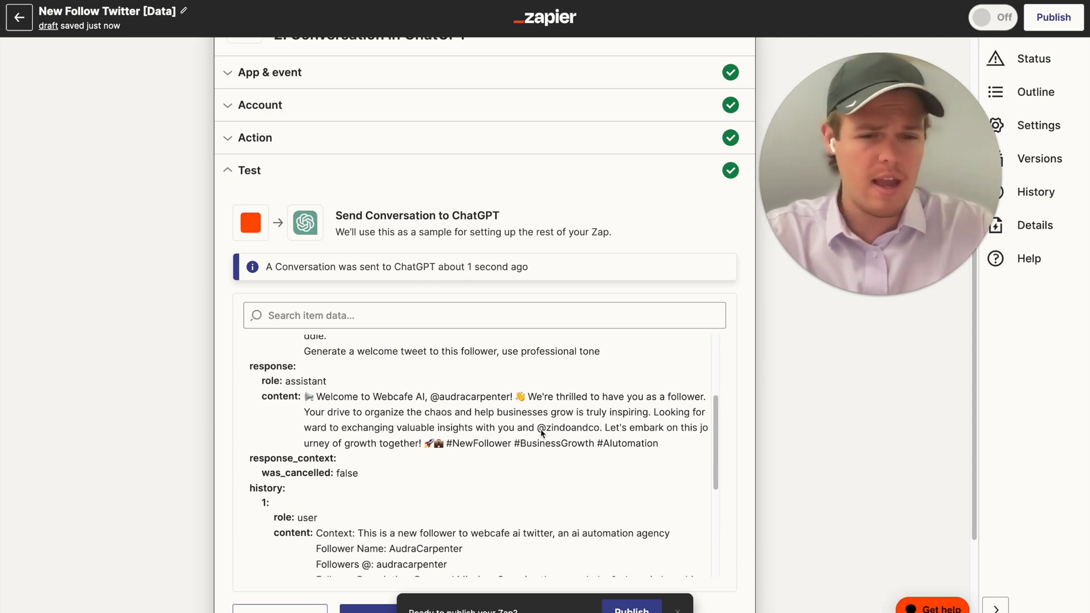
double_click(567, 427)
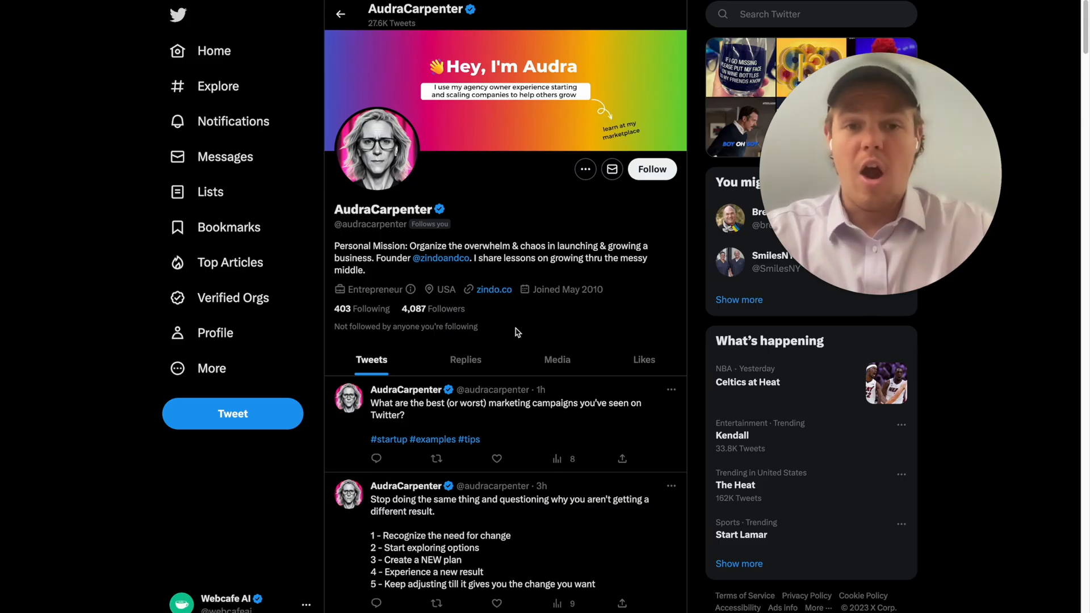
mouse_move(474, 172)
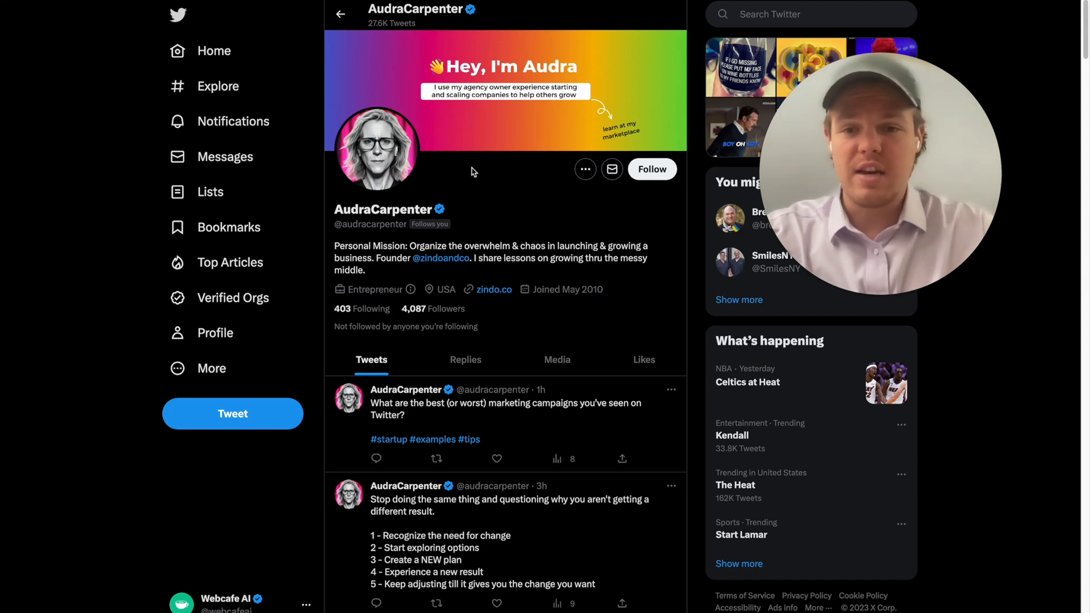
mouse_move(465, 184)
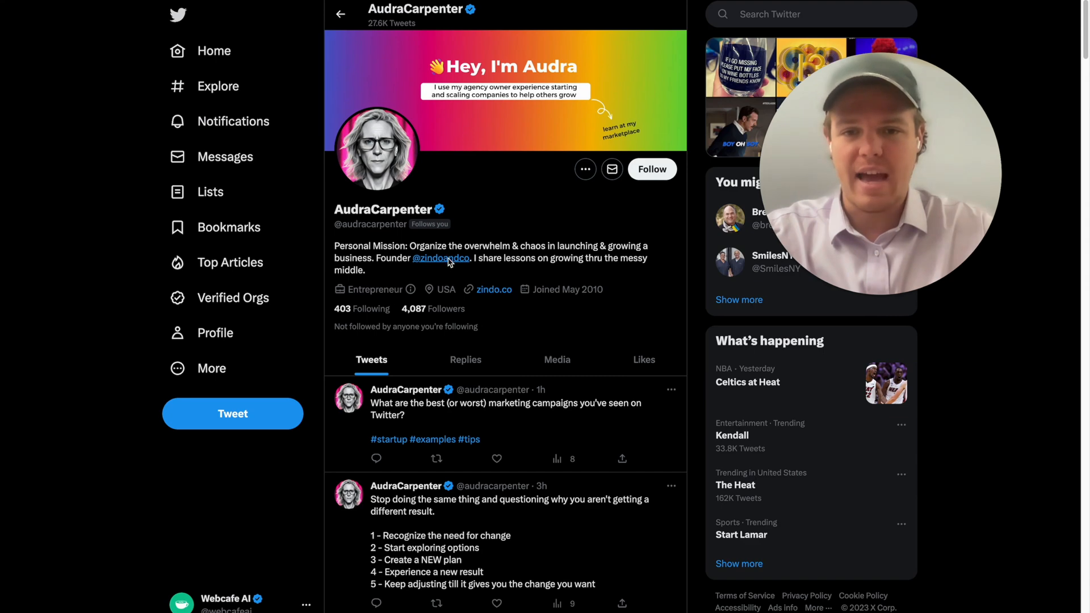
mouse_move(511, 209)
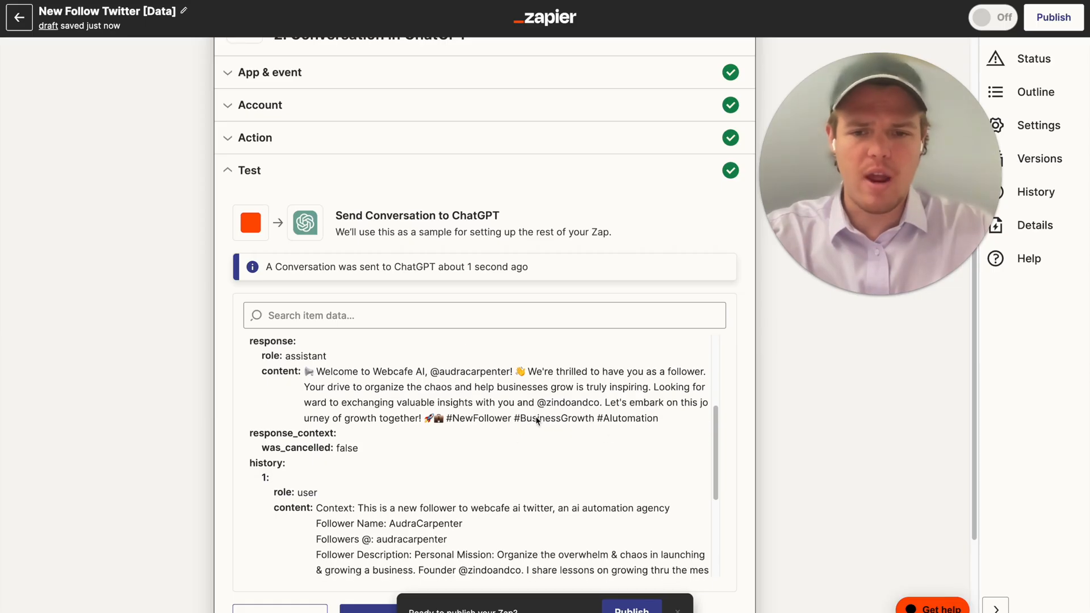
Scroll down the Zap to add a Storage by Zapier action step.
scroll("down", 3)
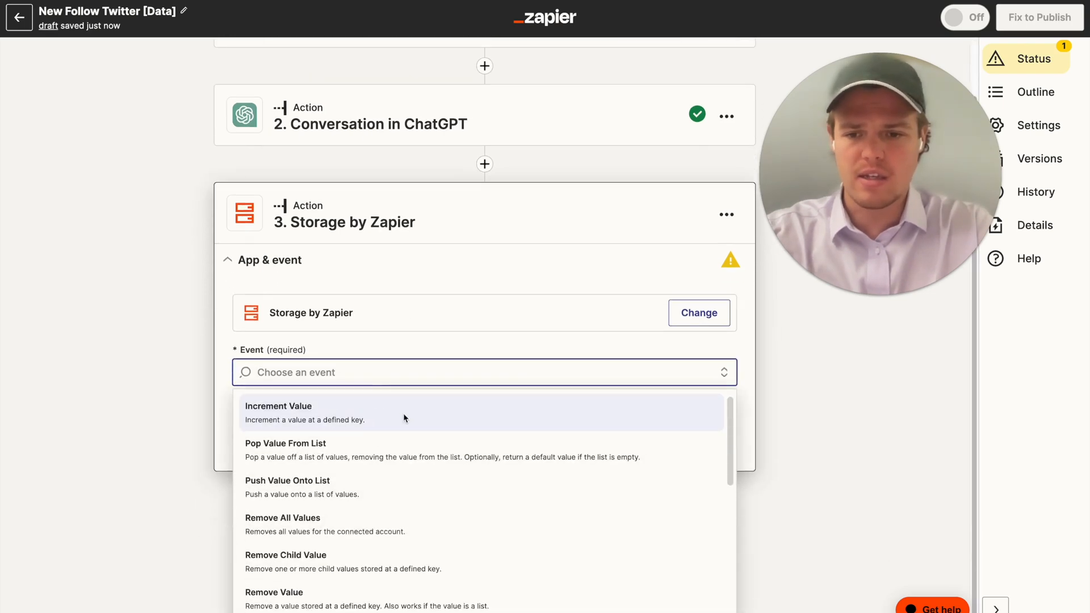
scroll("down", 3)
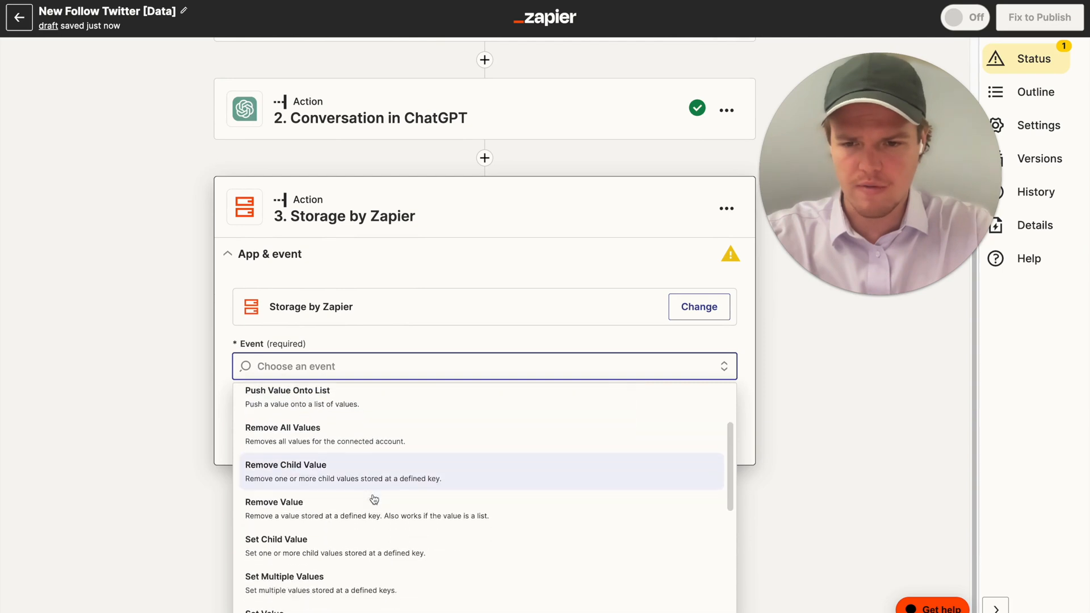
scroll("down", 3)
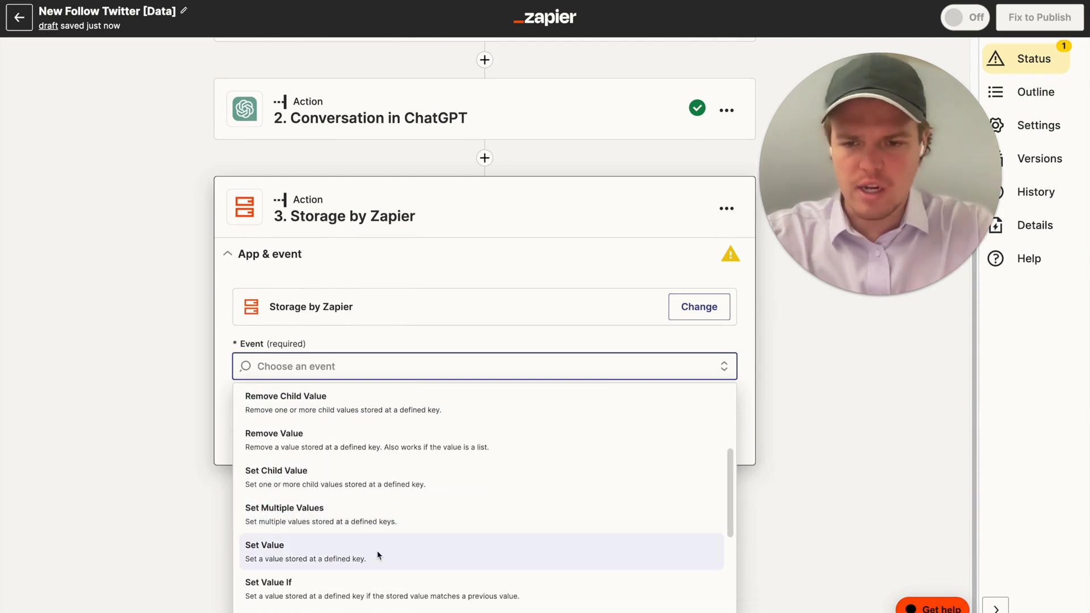
Set Value in Storage under key gpttweet using ChatGPT's Assistant Response Message.
left_click(264, 545)
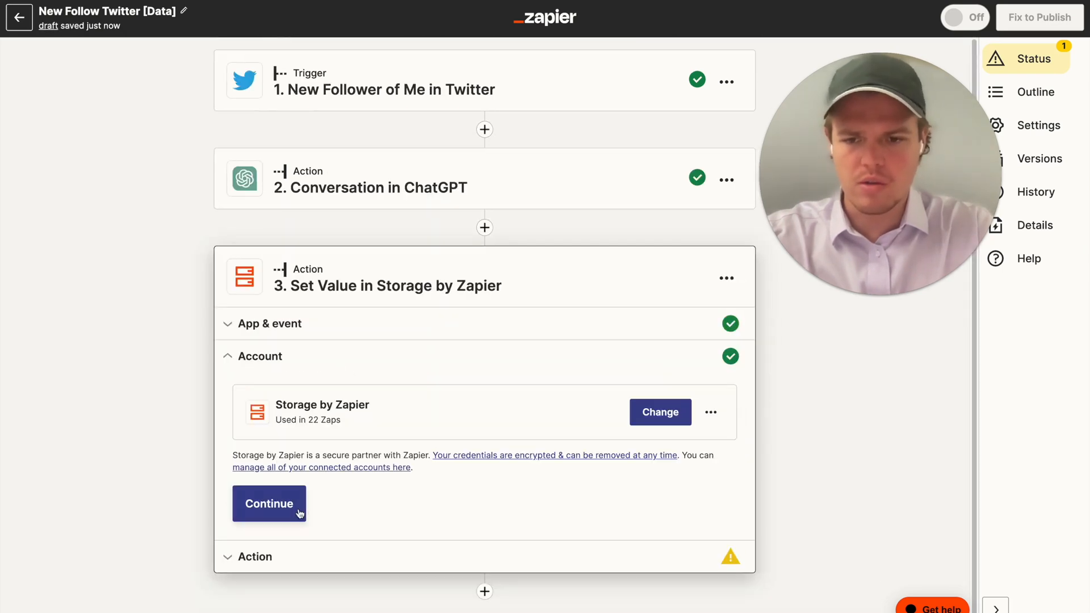
left_click(269, 503)
type("gpttweet")
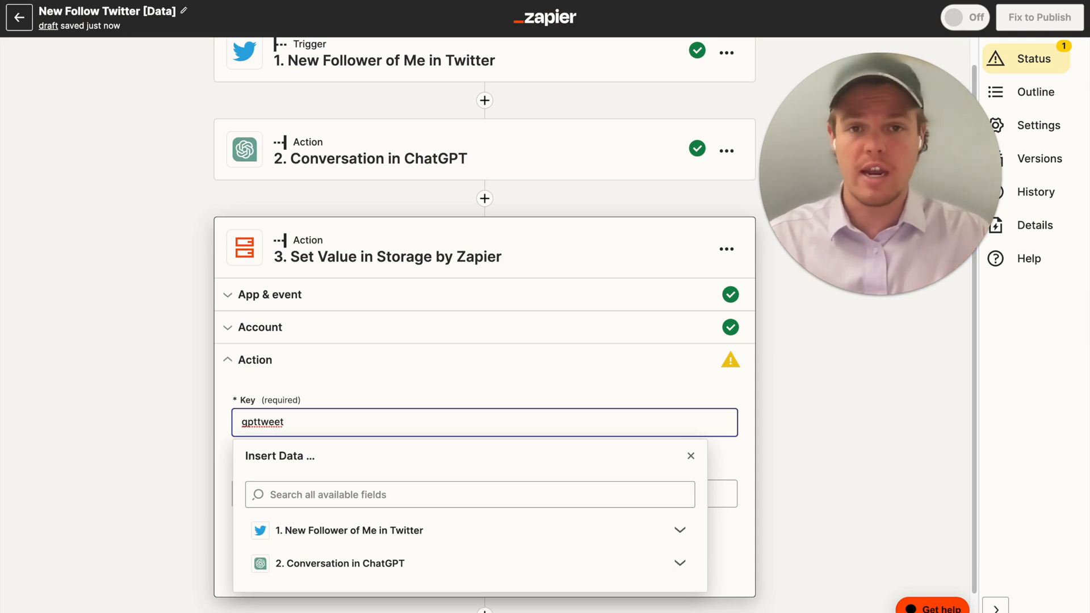
scroll("down", 3)
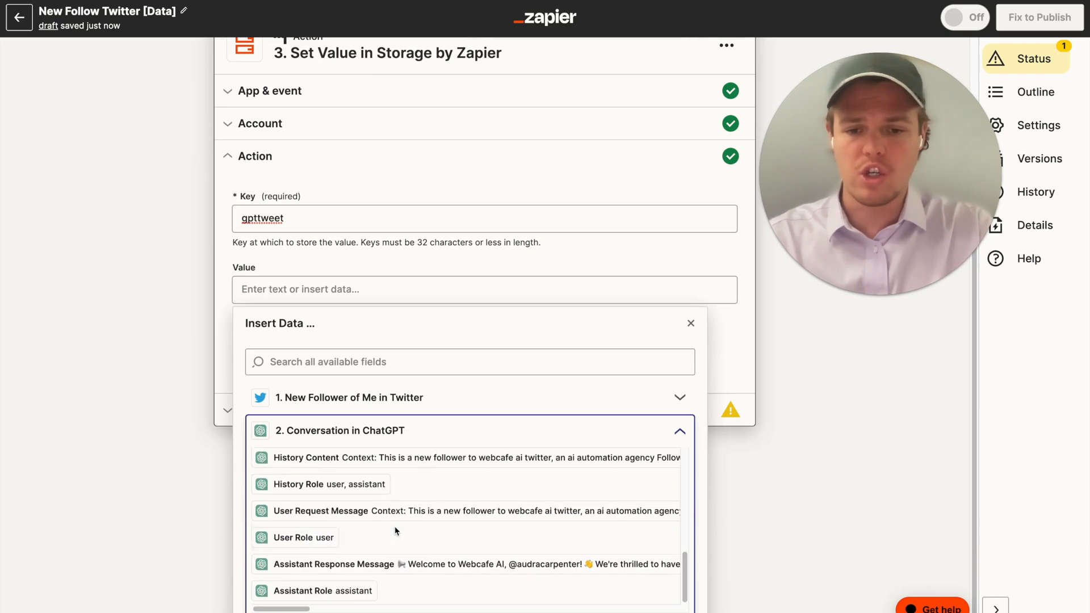
left_click(333, 565)
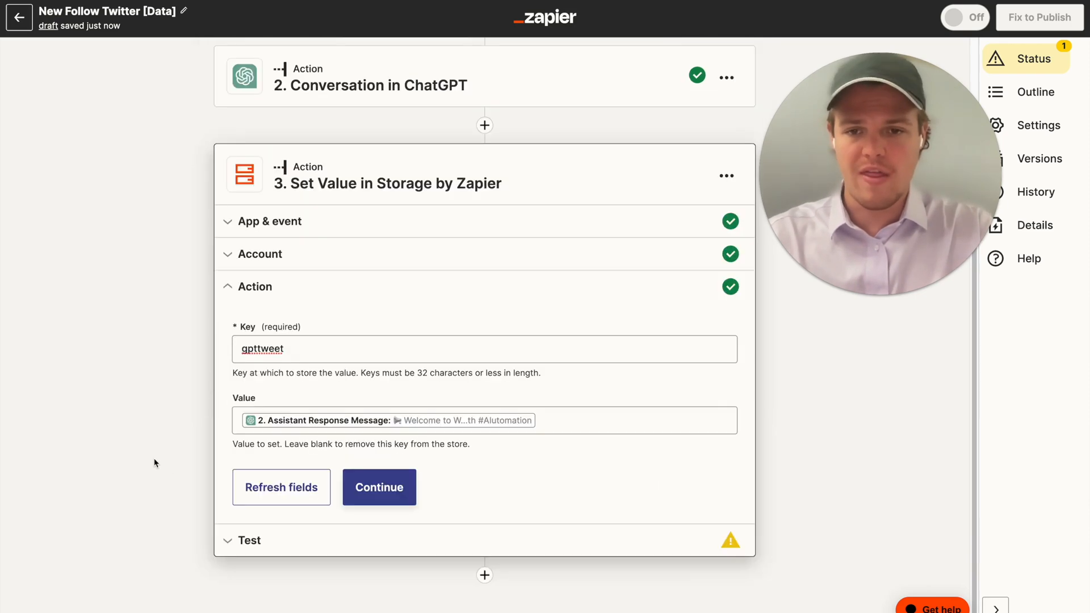
left_click(379, 488)
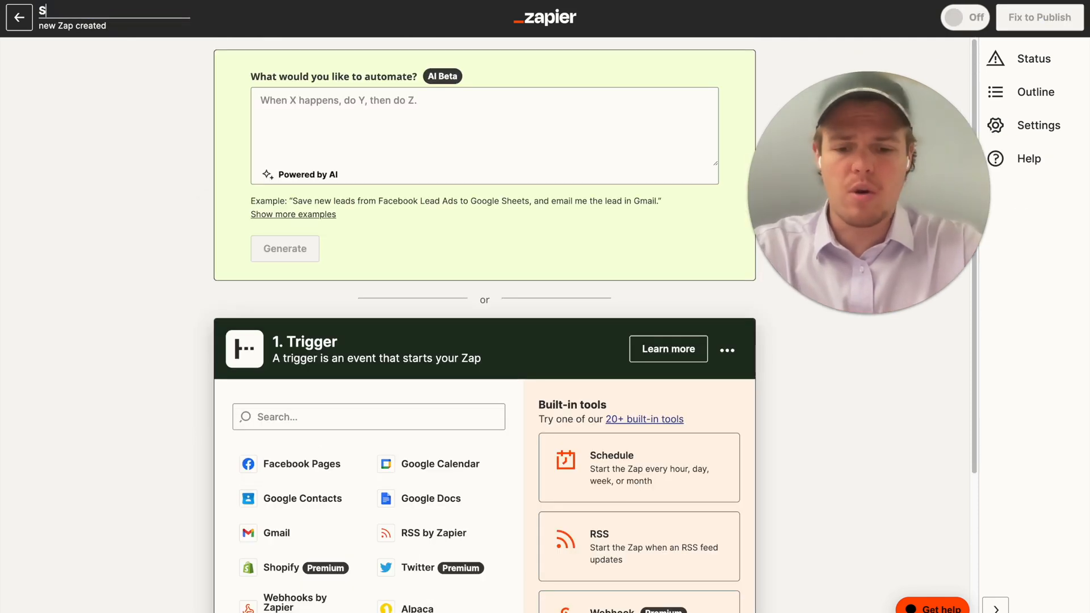
Rename the new Zap 'Stored Tweet [Data]' and bring up the trigger picker.
type("Stored Tweet [D")
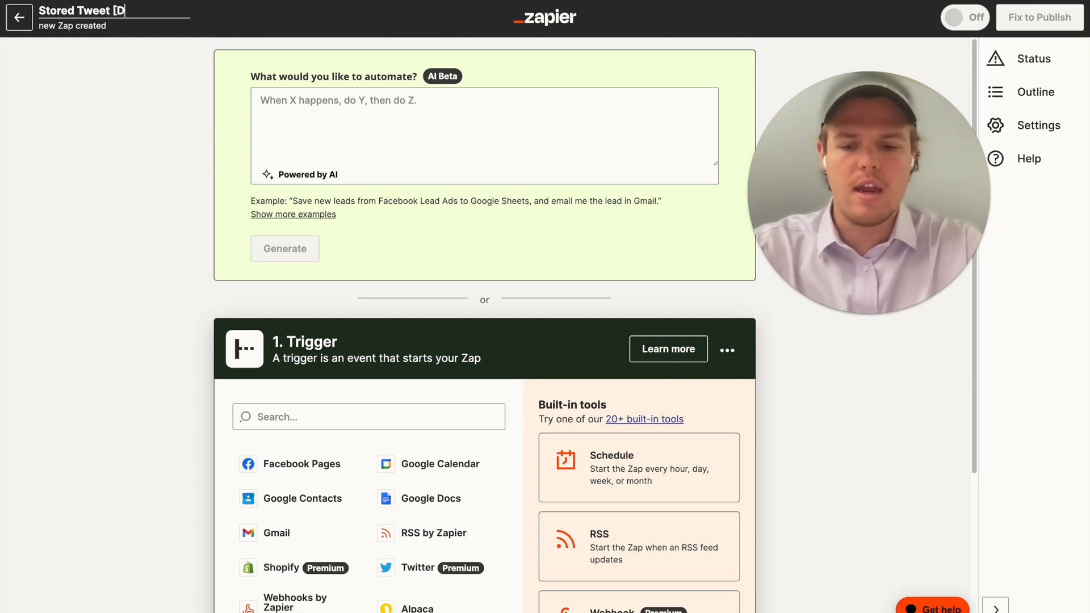
type("ata]")
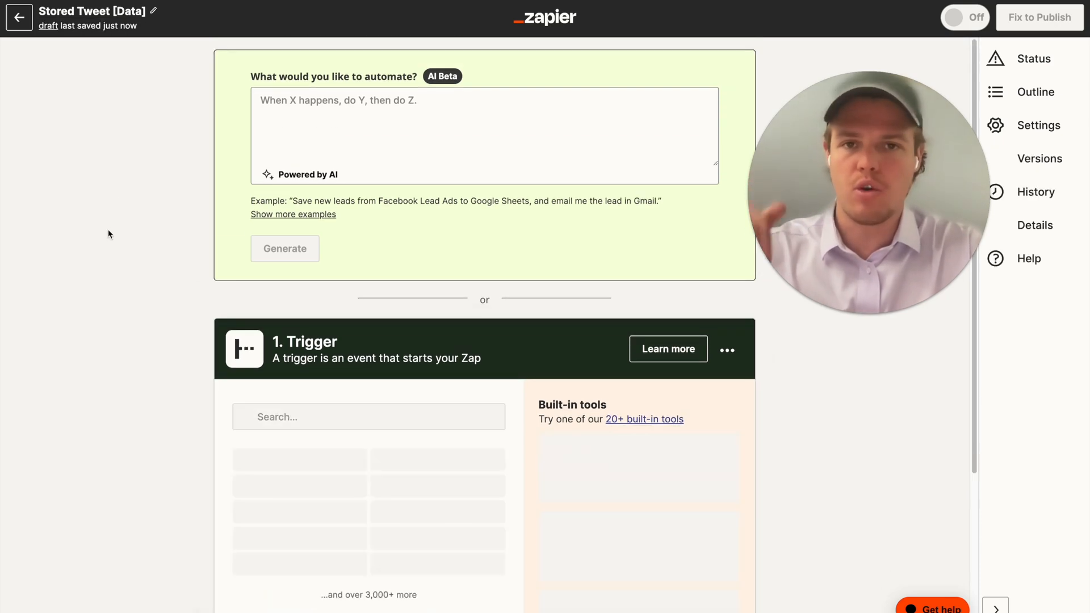
scroll("down", 3)
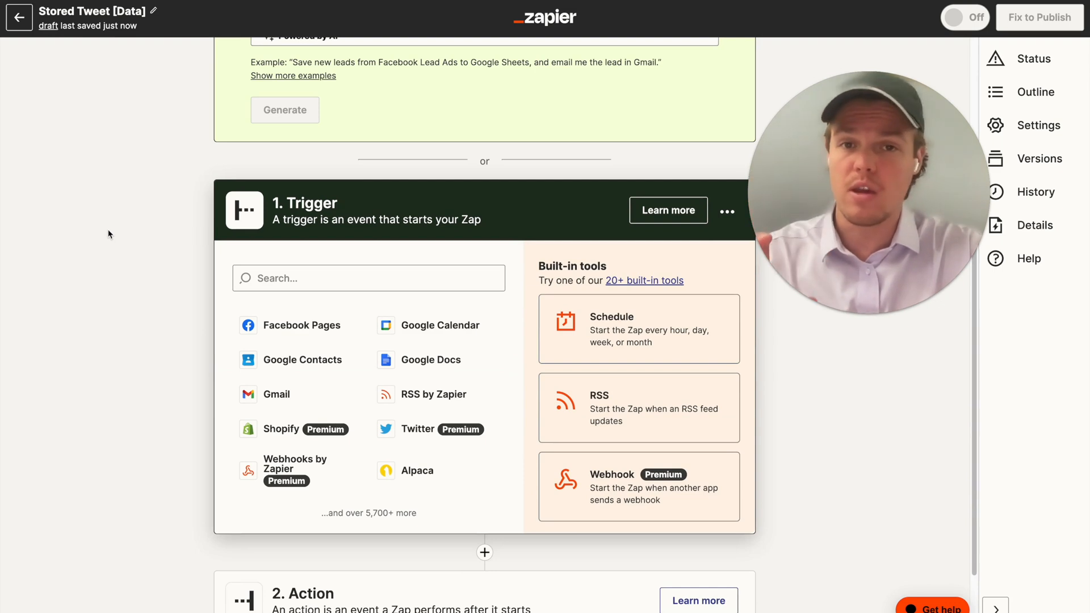
left_click(368, 278)
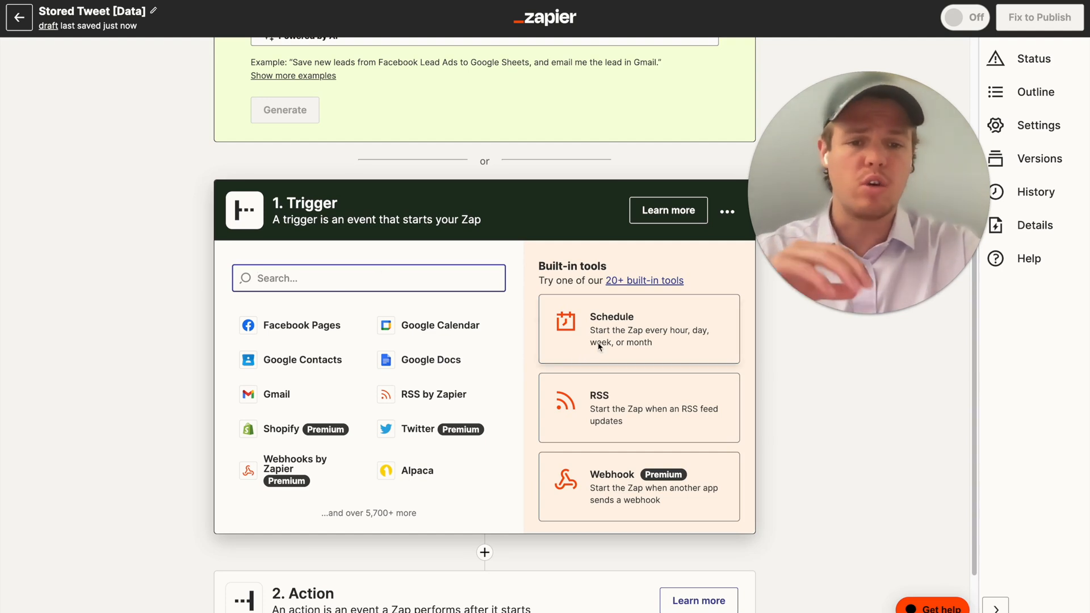
Add an Every Week Schedule by Zapier trigger, Sunday at Noon, and test it.
left_click(638, 329)
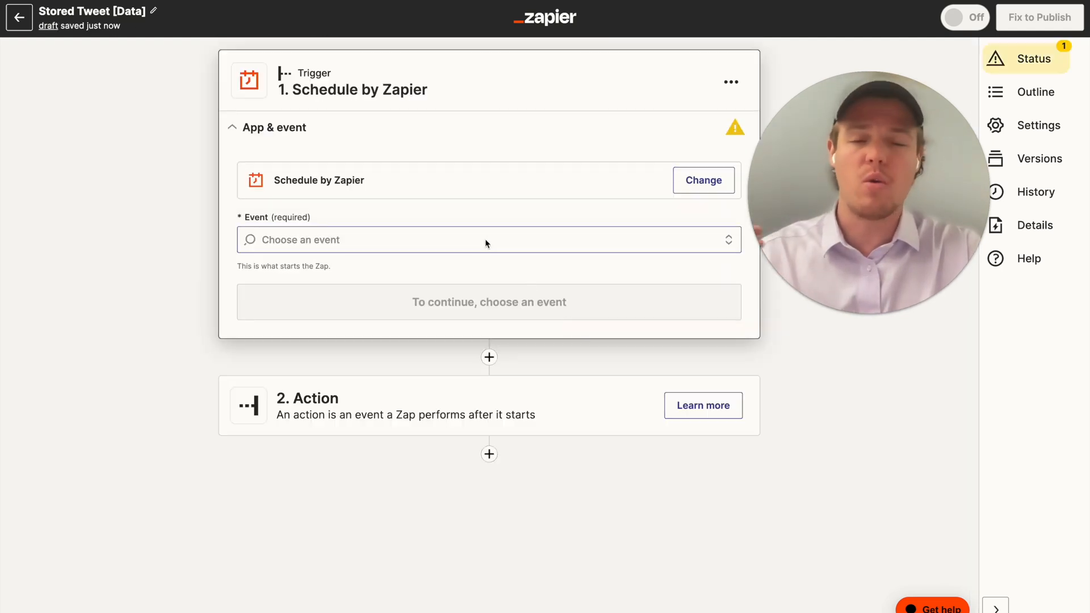
left_click(486, 240)
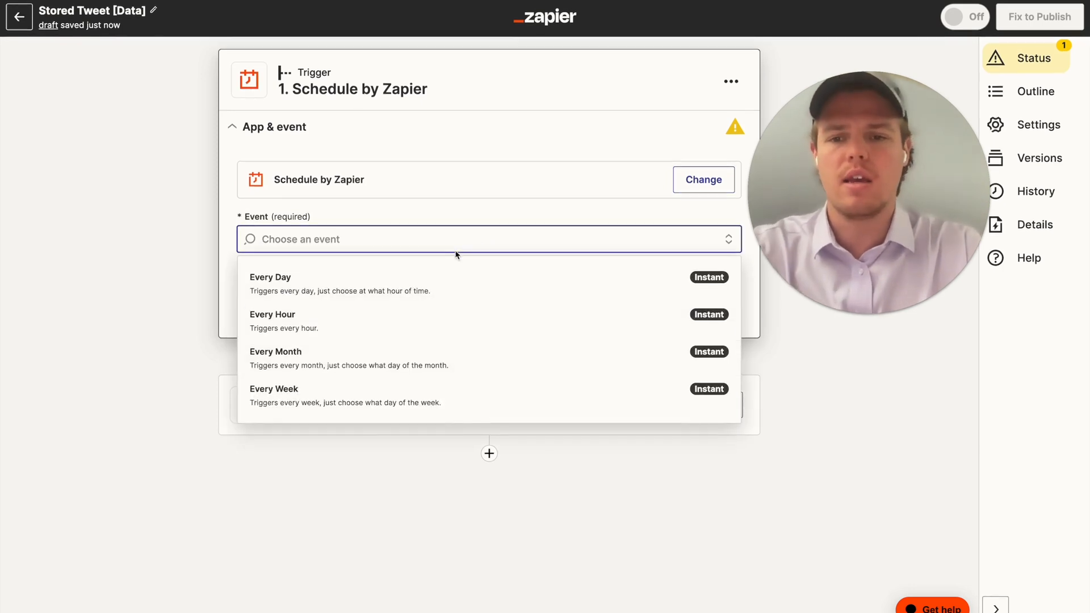
left_click(274, 389)
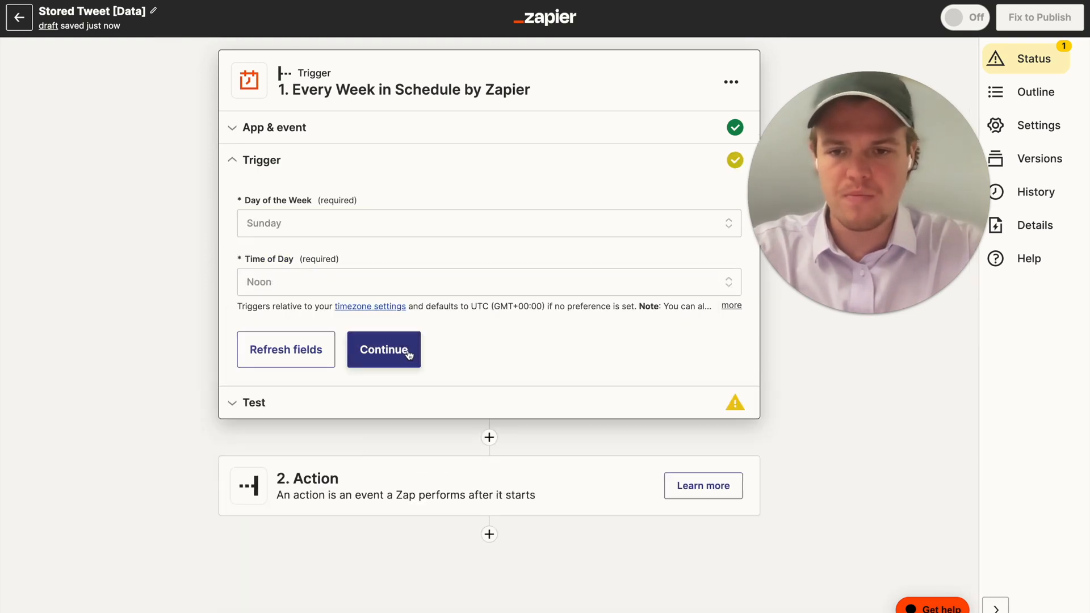
left_click(384, 349)
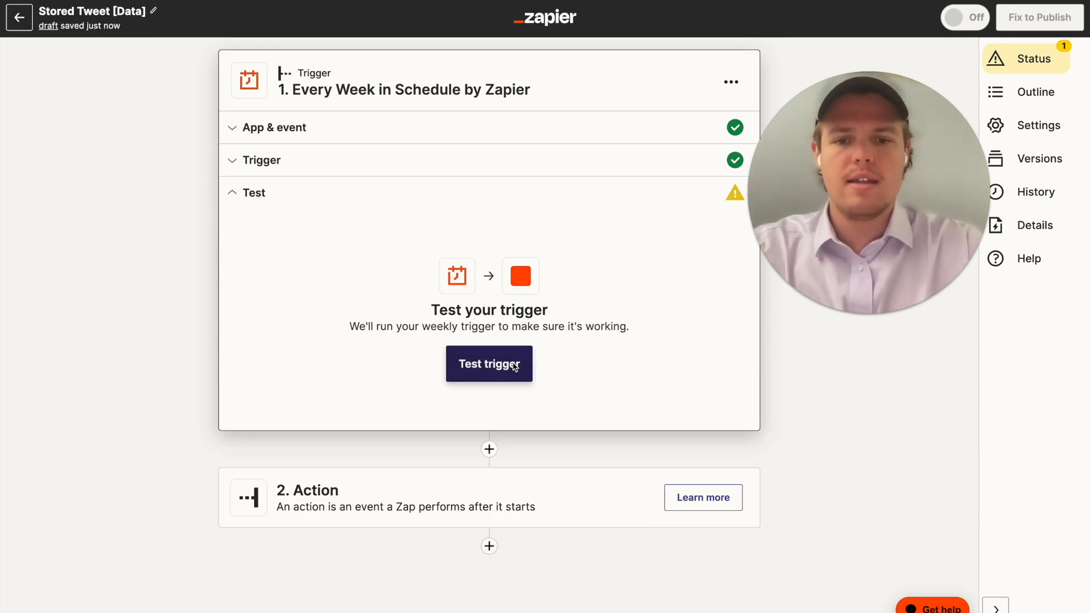
left_click(308, 498)
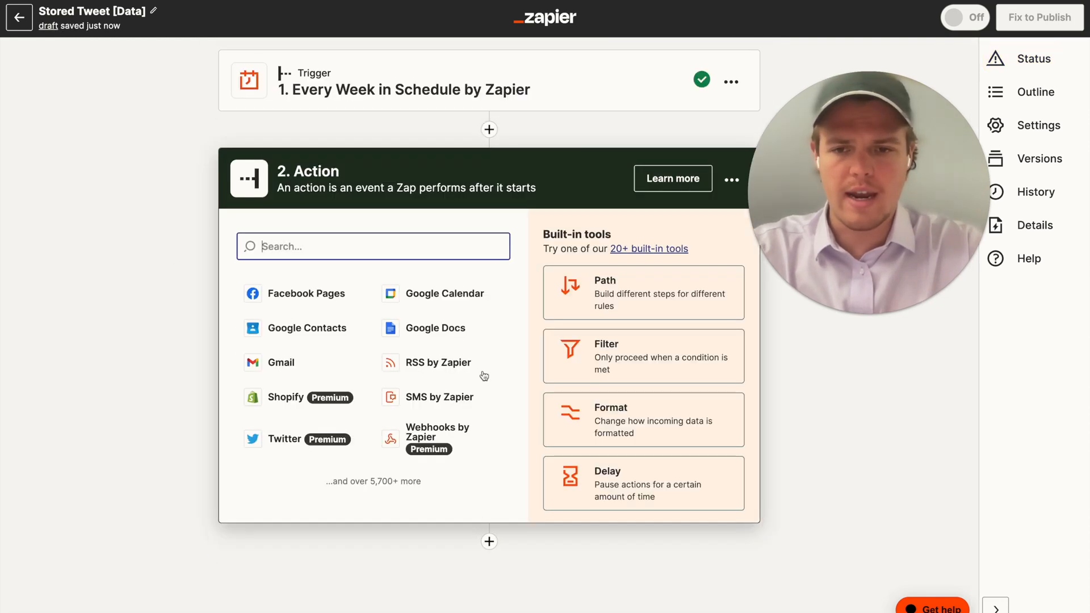
Make step two a Storage by Zapier Get Value action for the gpttweet key.
type("stor")
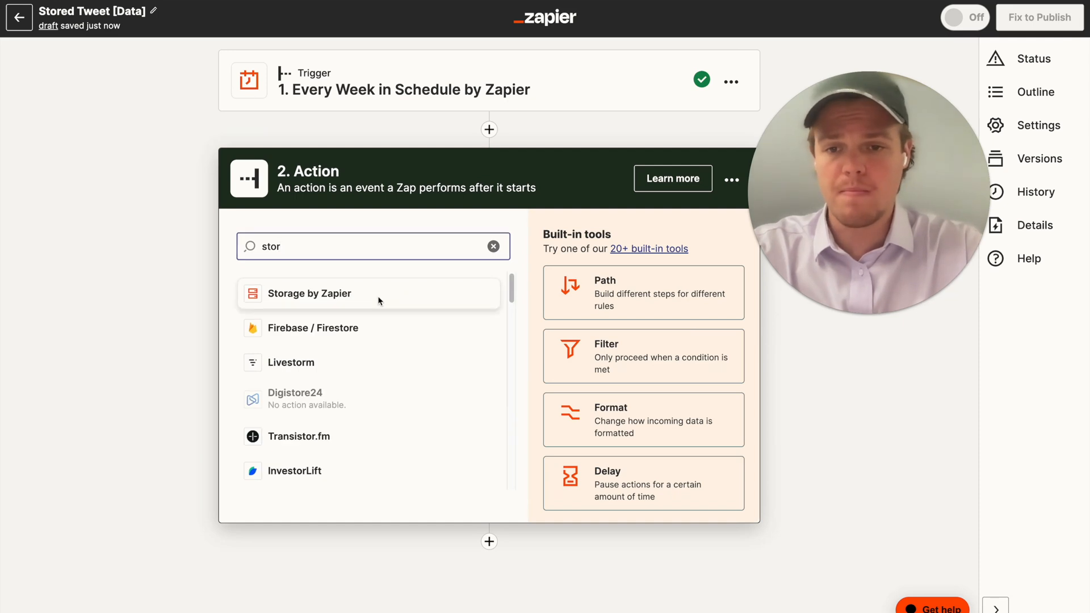
left_click(309, 293)
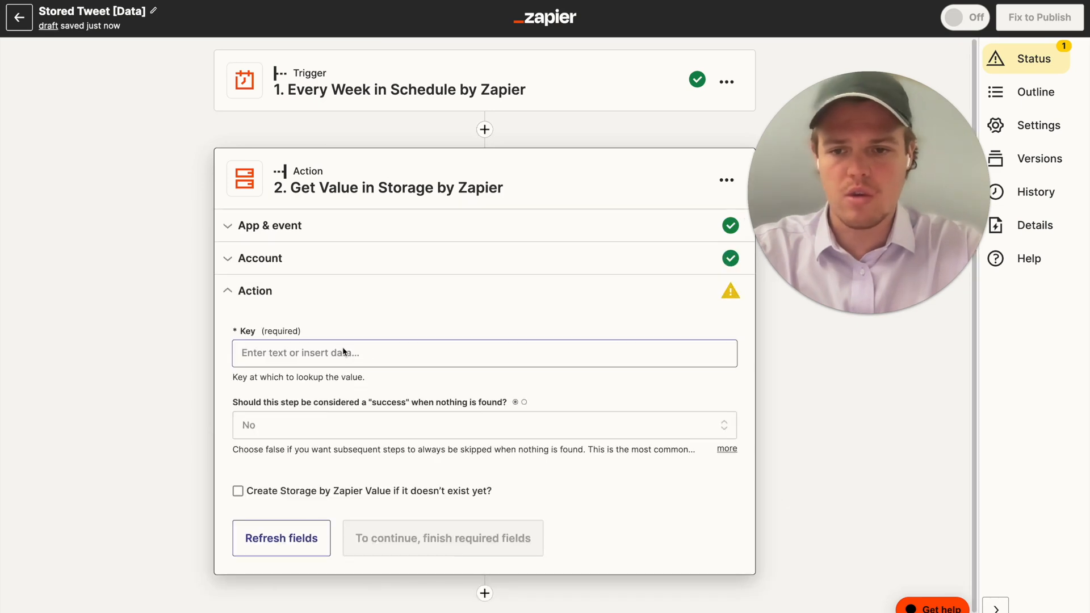
type("gpttweet")
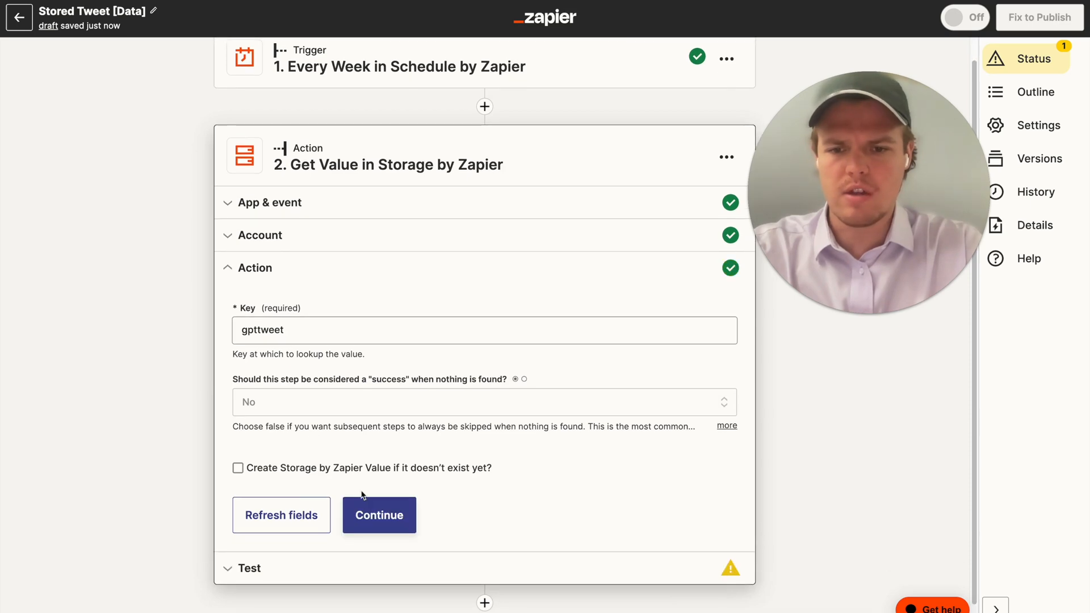
left_click(379, 515)
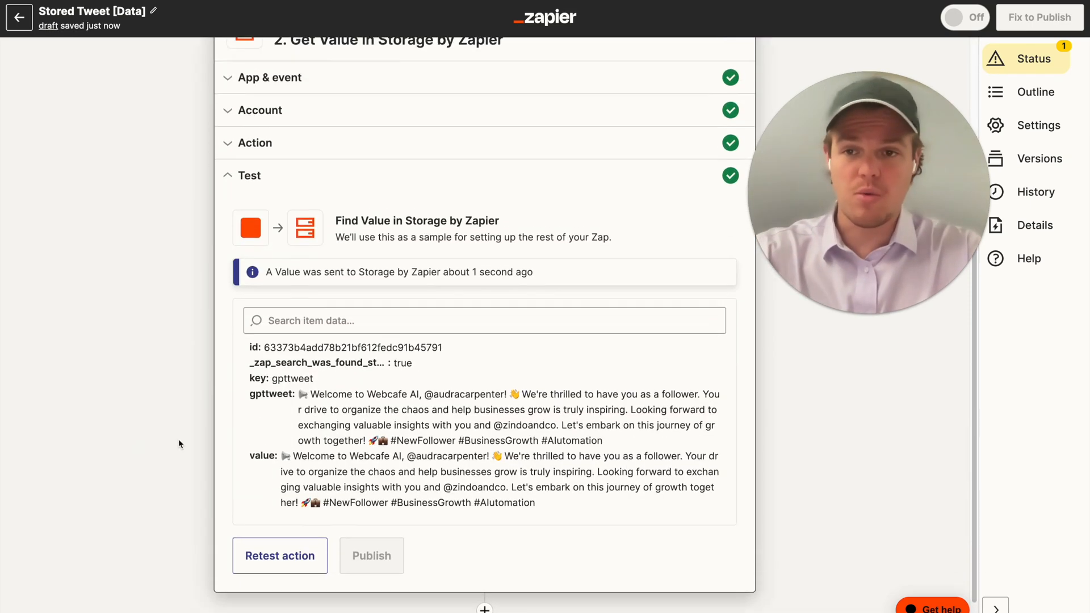
scroll("down", 3)
type("tw")
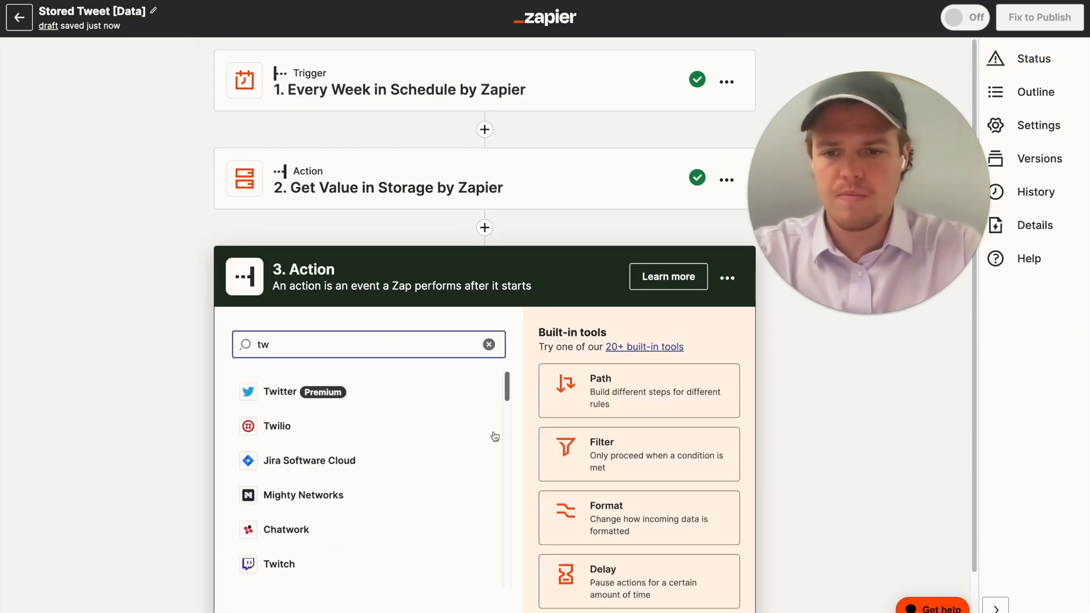
Set step three to Twitter Create Tweet with the stored Value as message.
left_click(279, 392)
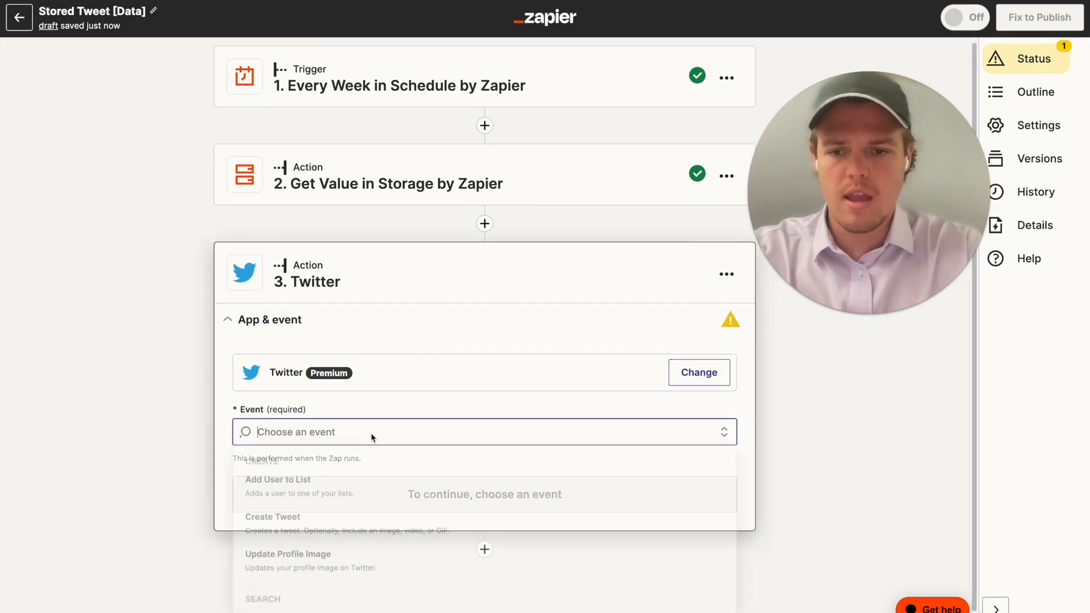
left_click(273, 517)
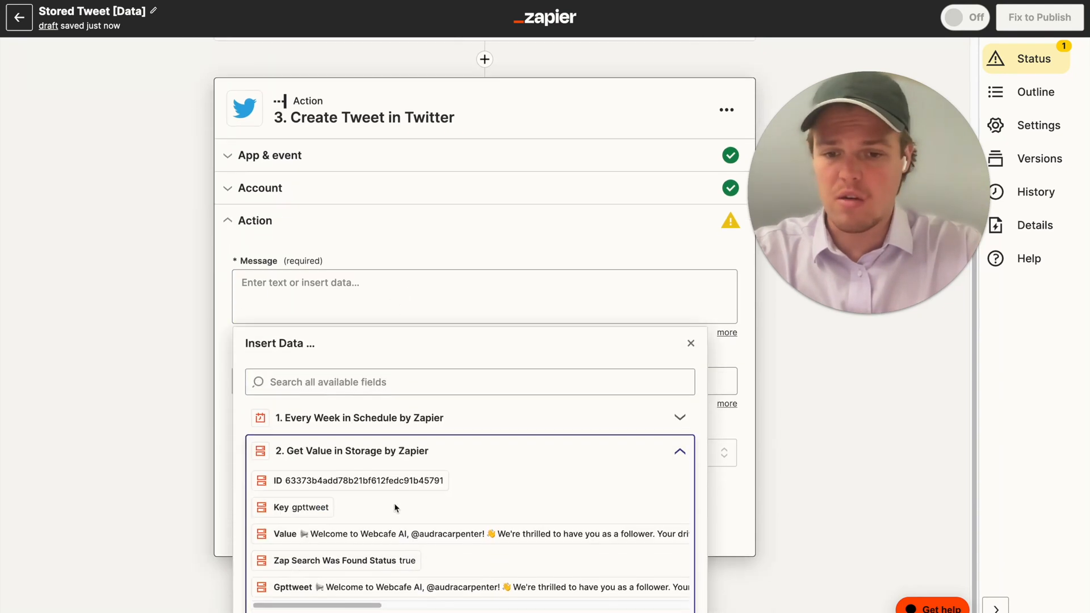
left_click(285, 534)
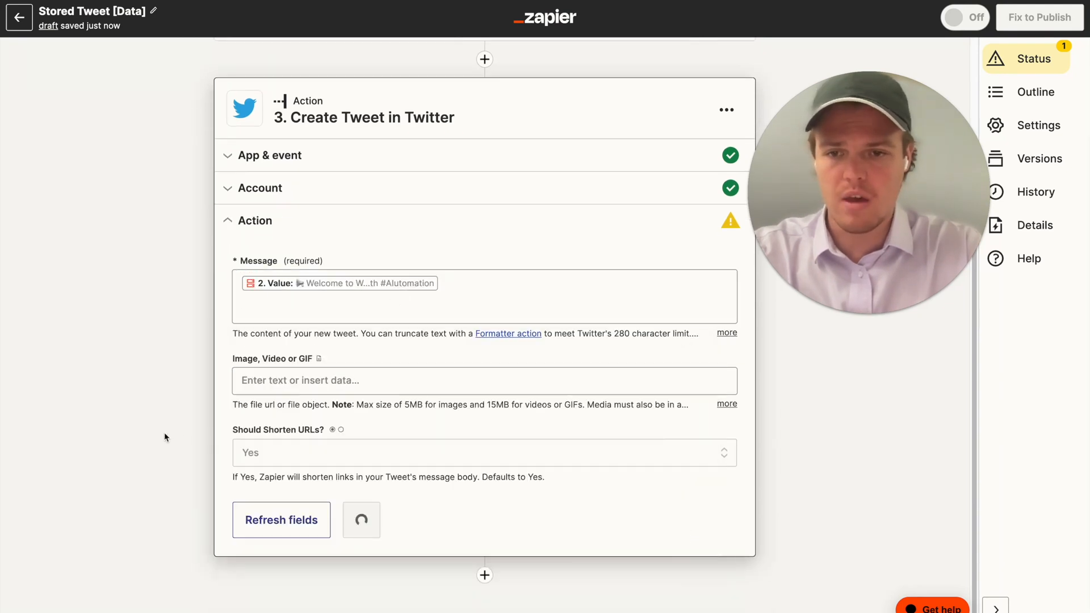
left_click(255, 221)
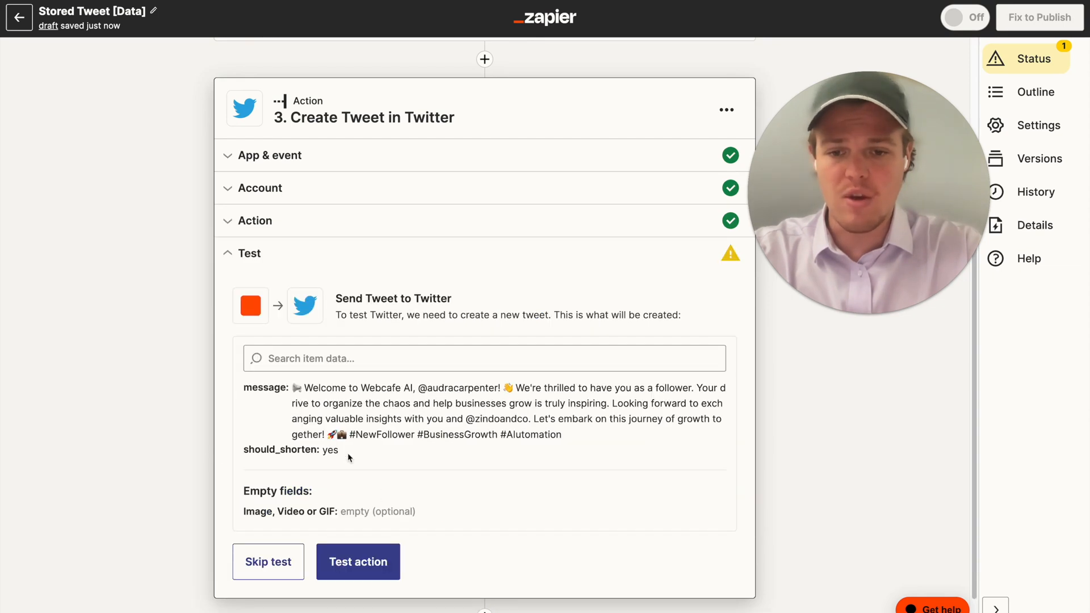